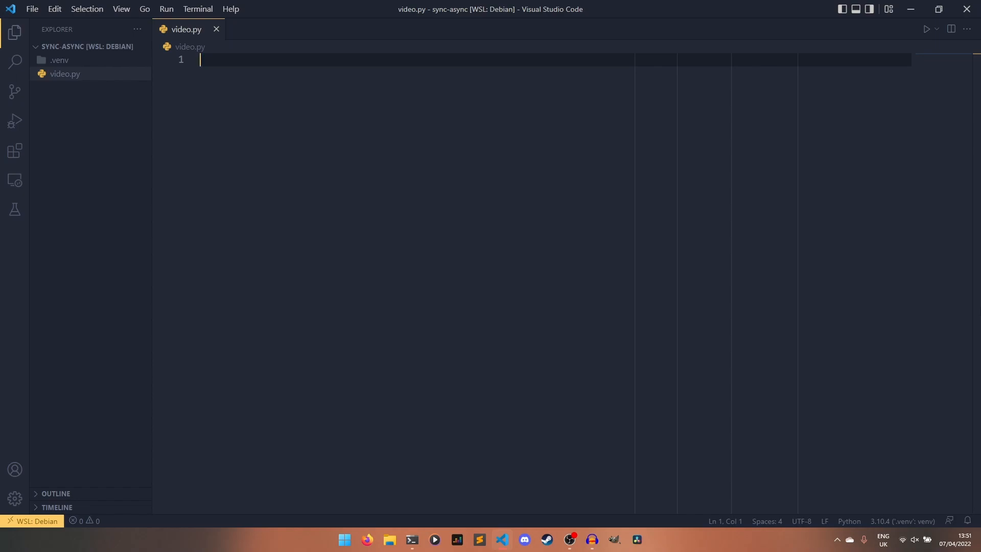
Write a throwaway my_function() demo call before clearing video.py and installing xsync.
type("my_function(")
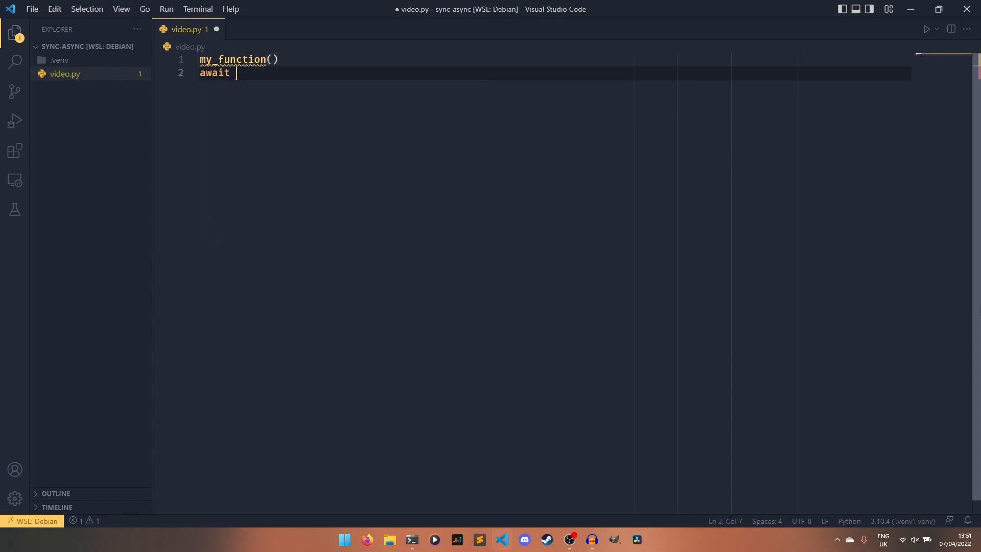
type("my_function()")
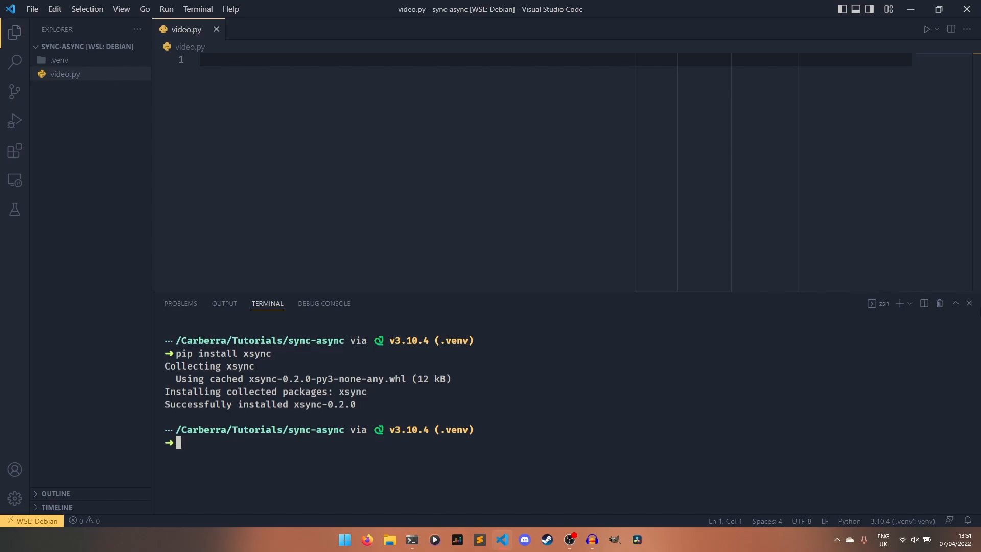
Add 'import xsync' as the first line of video.py.
type("import xsync")
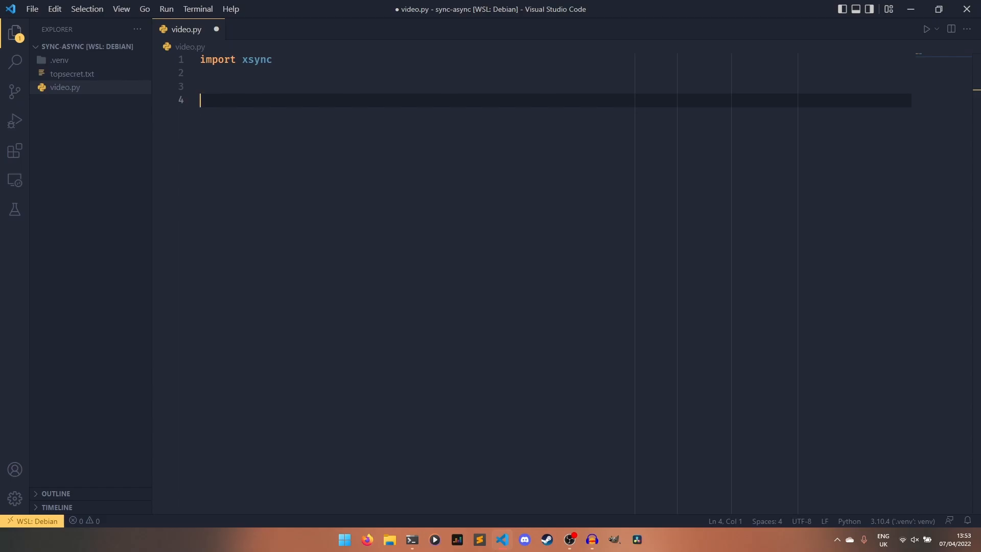
type("@xsync.as_hybrid(")
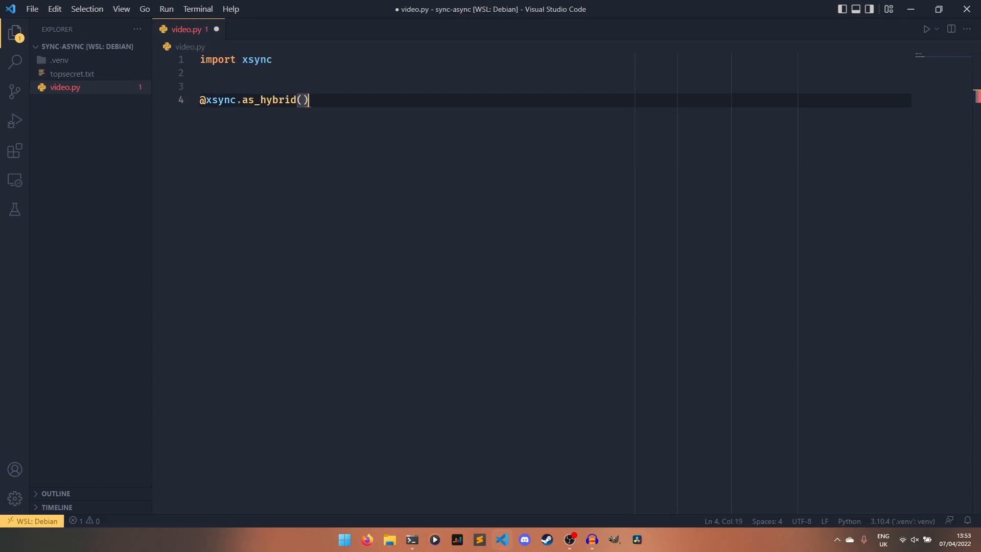
key("Enter")
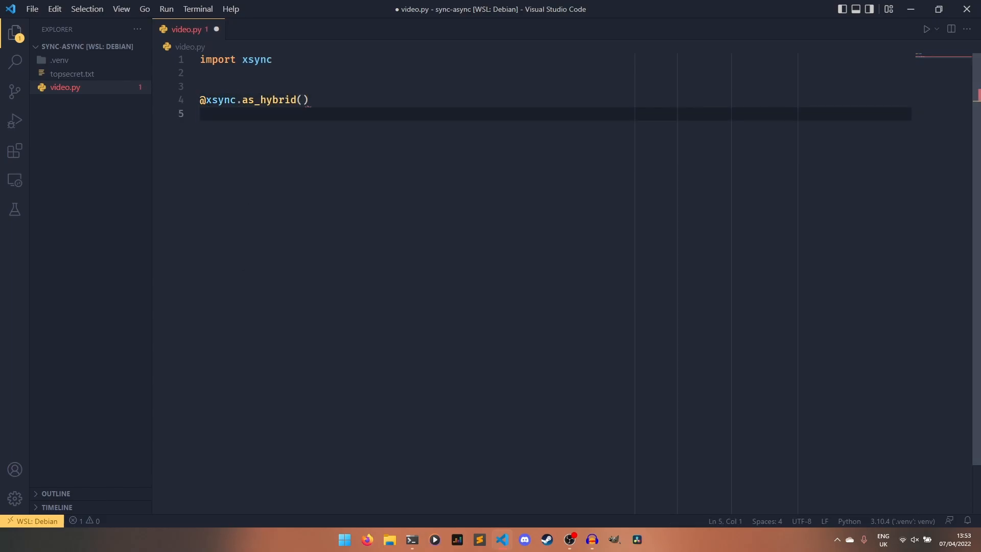
type("def")
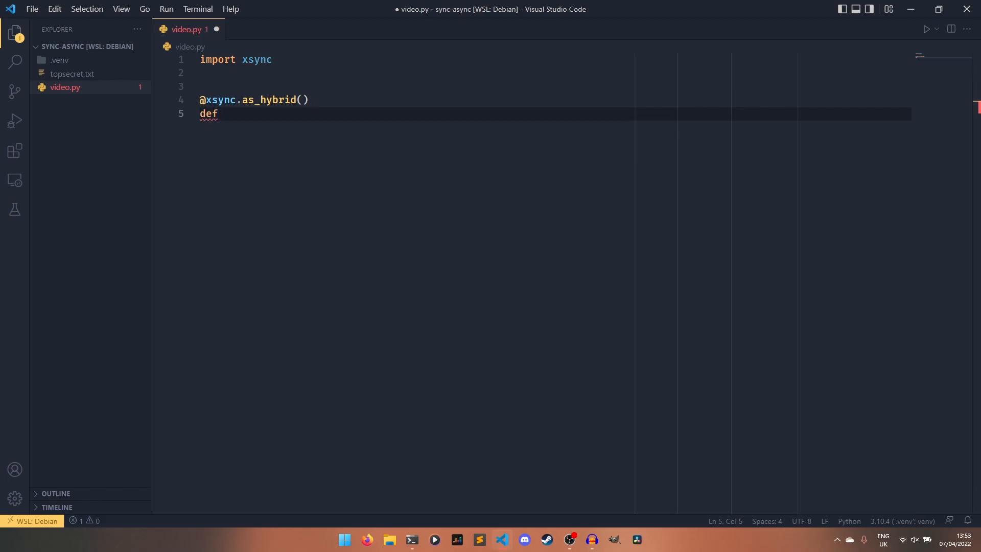
type("read_t")
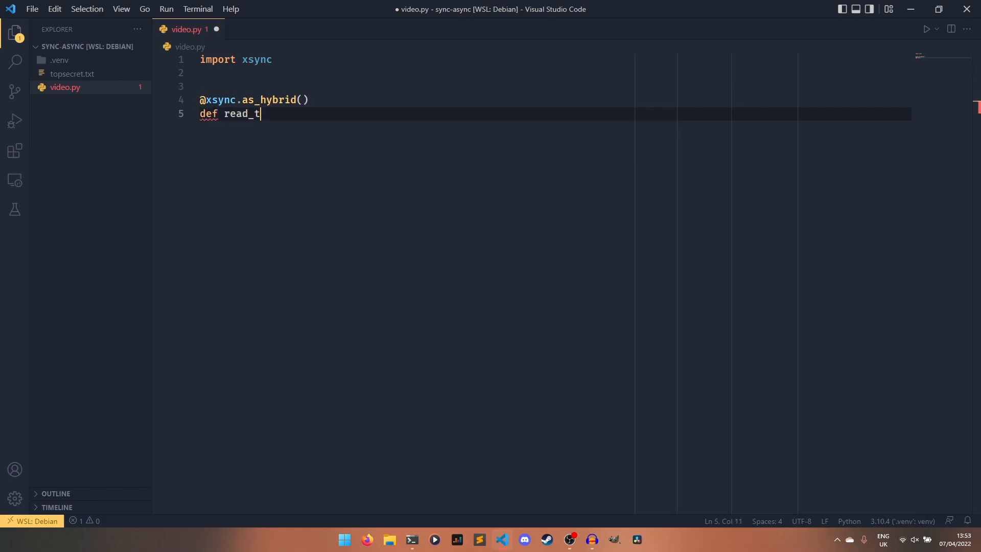
type("ext(path)")
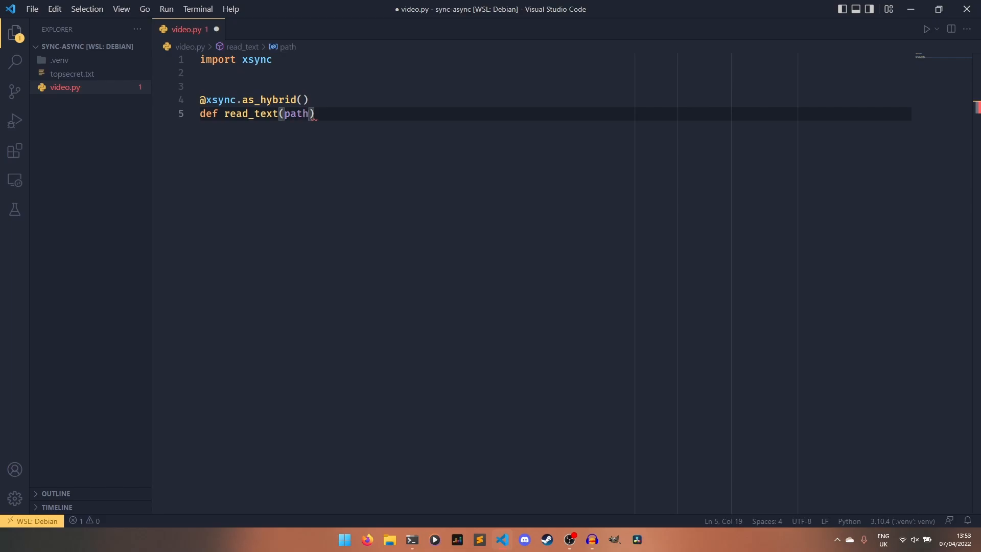
type(":")
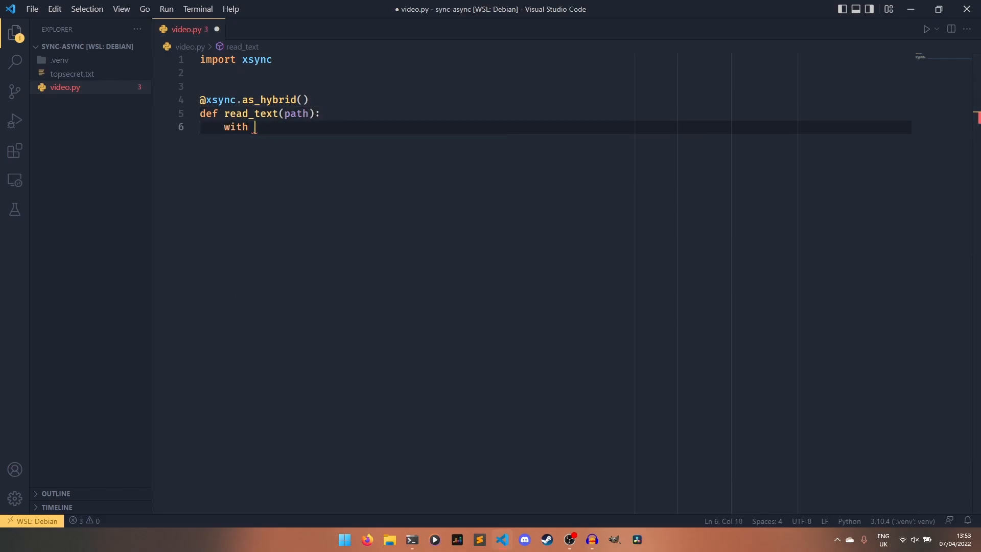
type("open([path]")
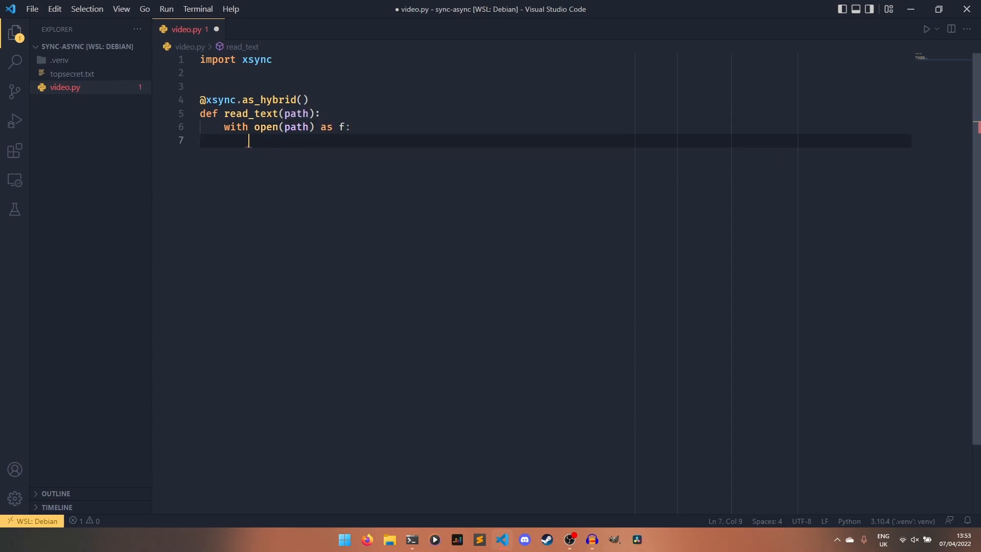
type("return f.read(")
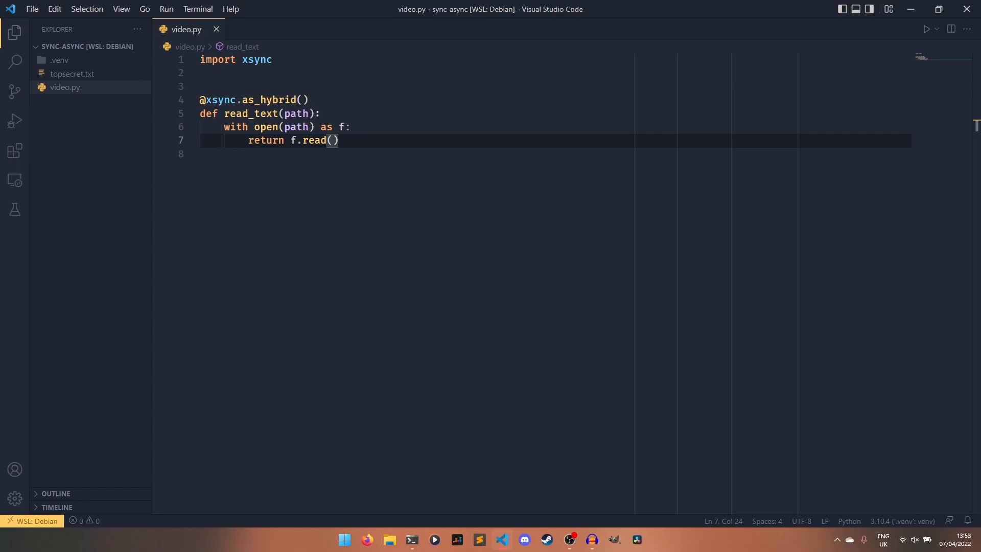
type(".stir")
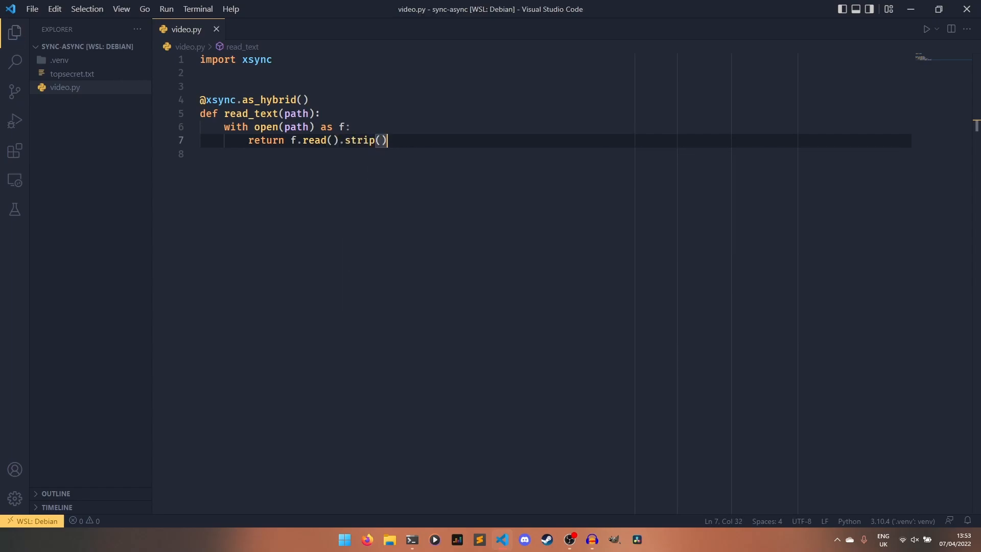
key("Enter")
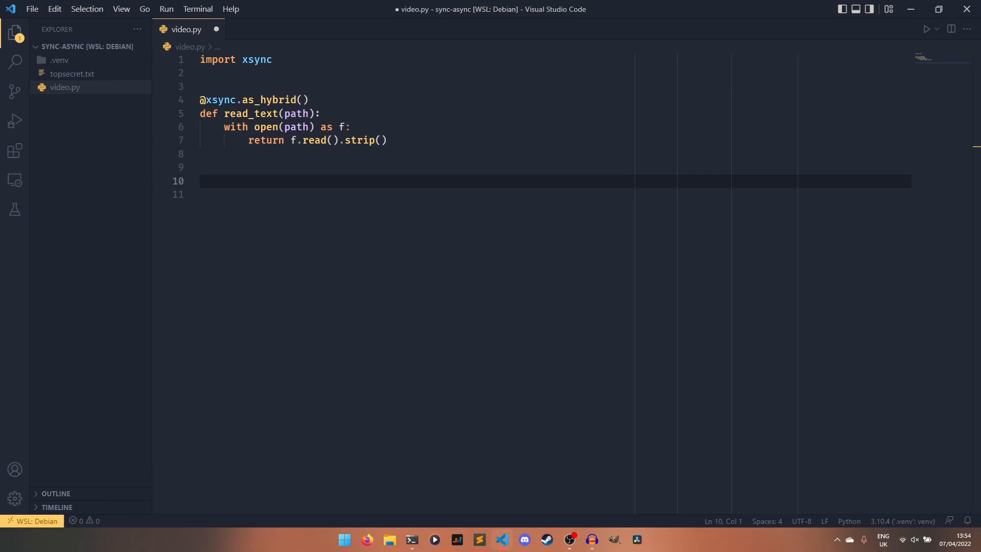
Start async def async_read_text(path) and import aiofiles at the top.
type("def async_rea")
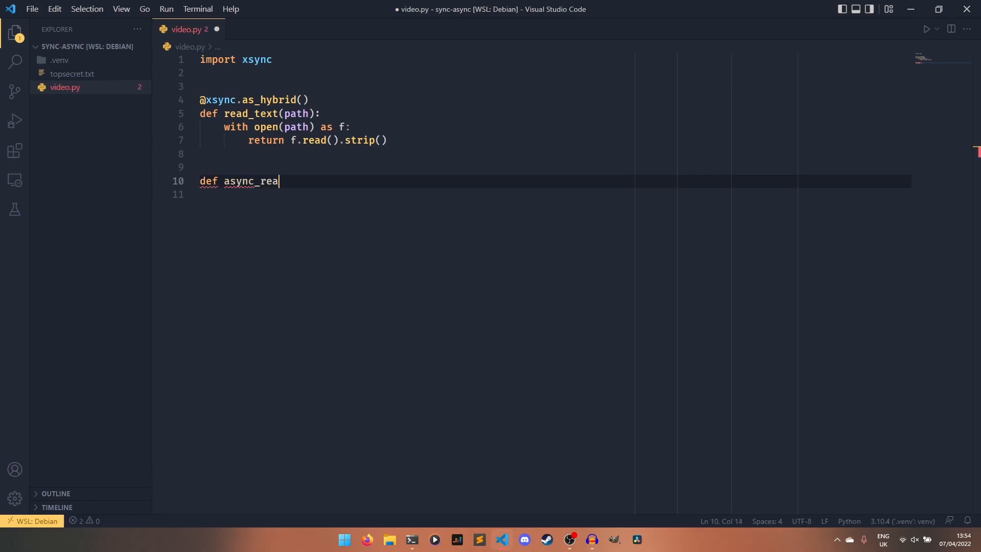
type("dtext(path):")
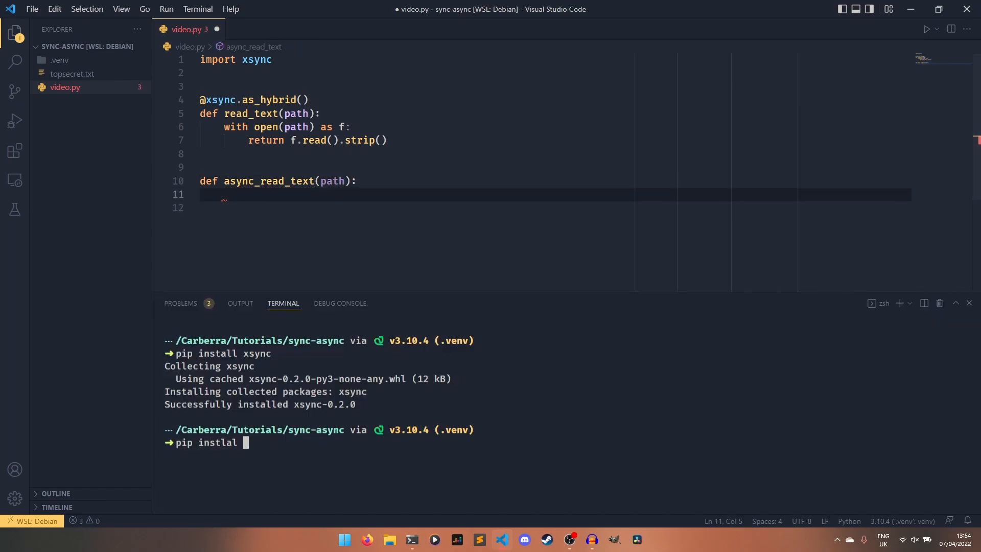
type("aio")
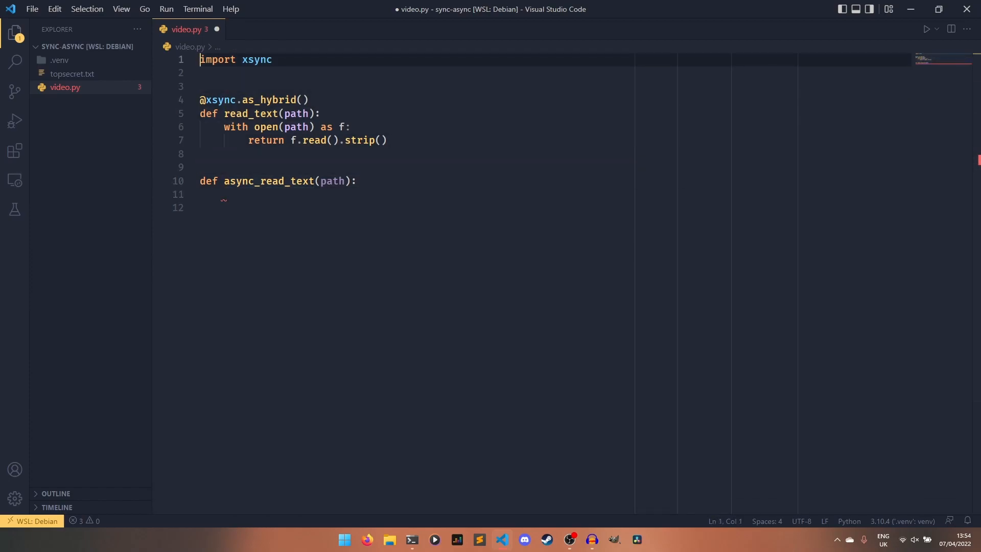
type("import aiofiles")
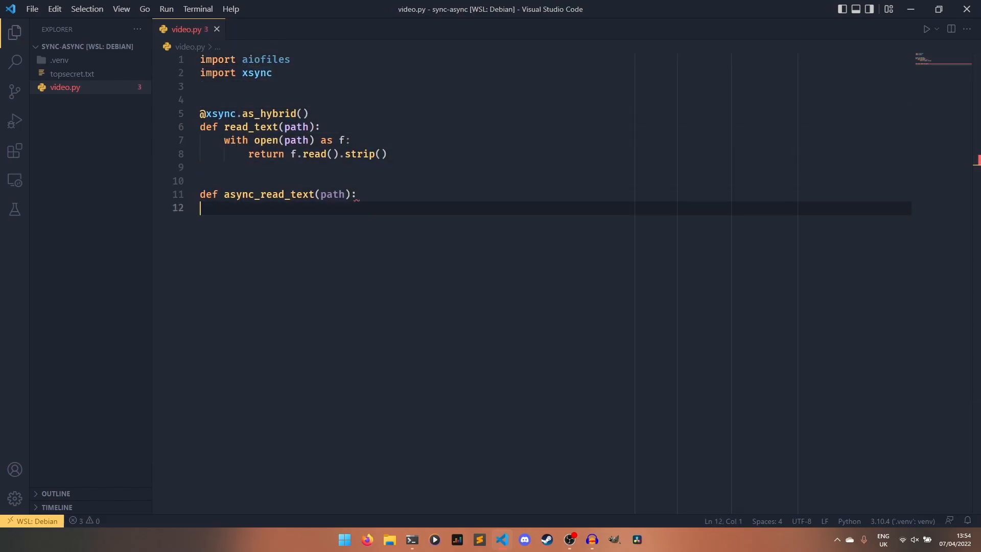
Open path with aiofiles.open as f and return (await f.read()).strip().
type("with aui")
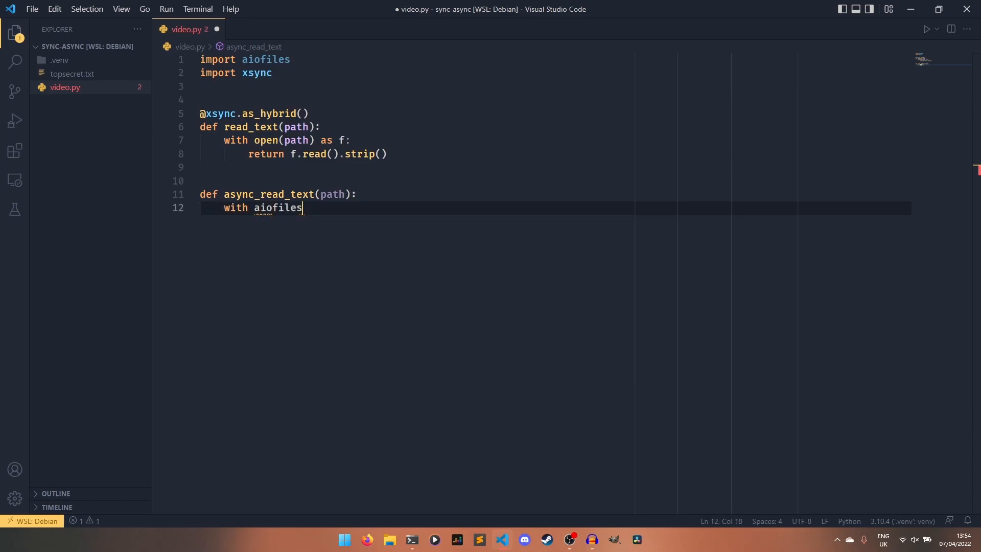
type(".open(path)")
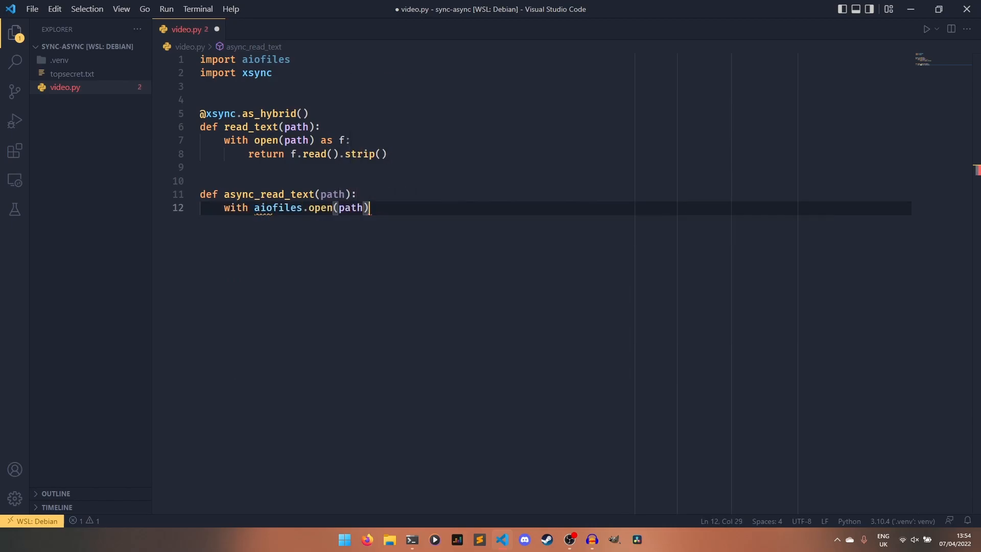
type("as f:")
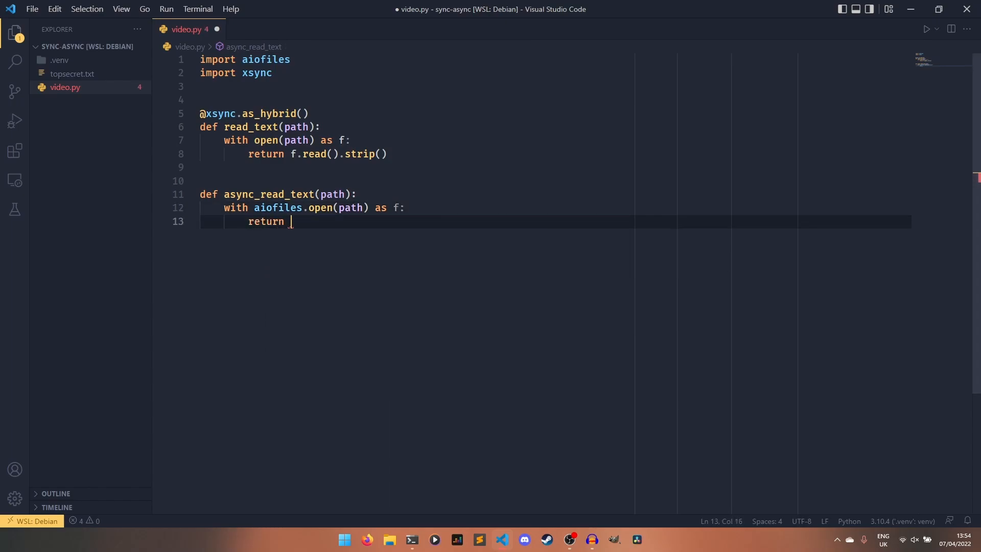
type("await f.rea")
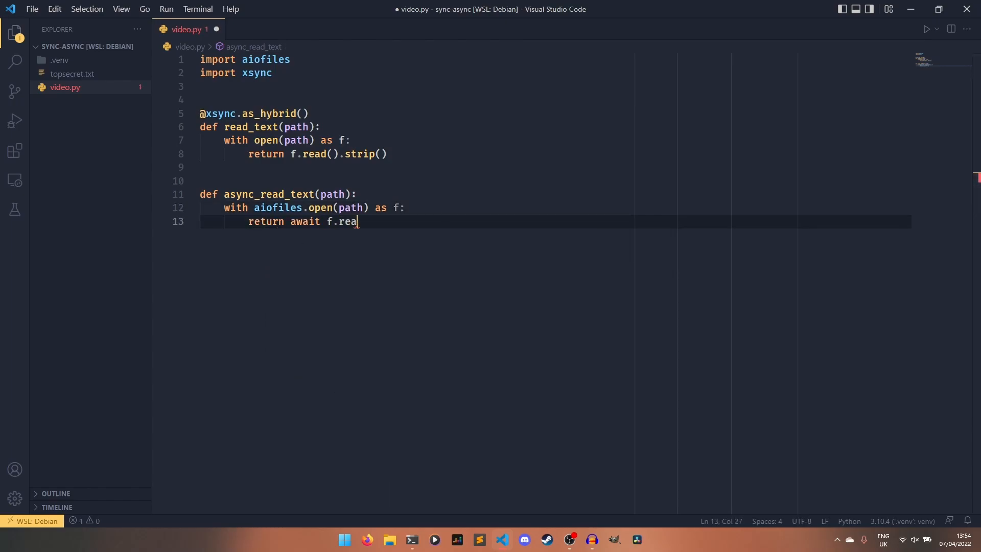
type("d().strip()")
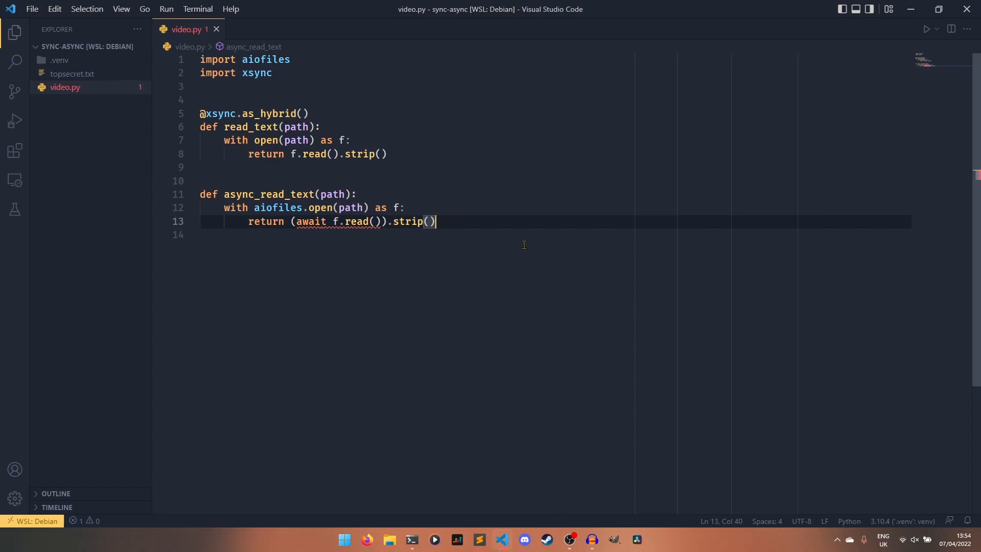
mouse_move(310, 221)
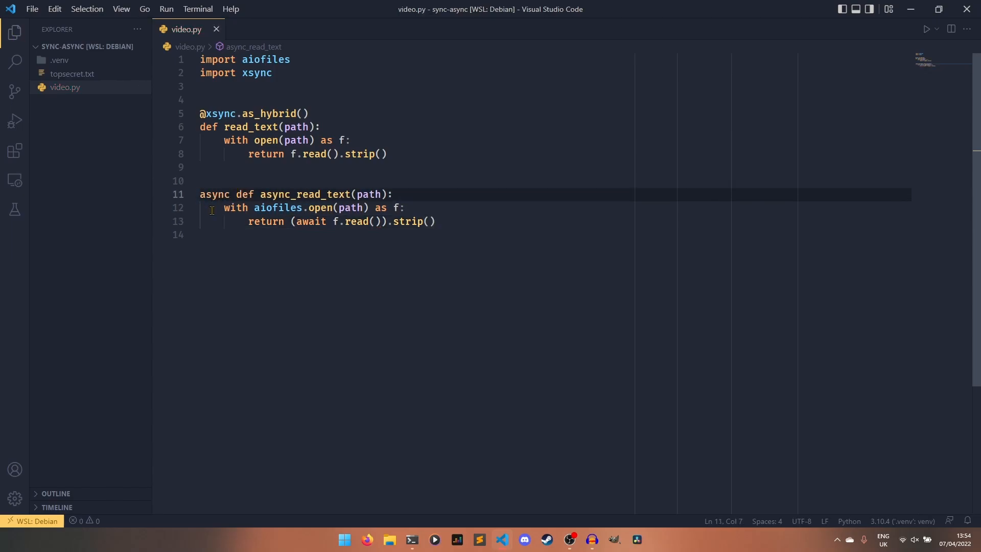
left_click(435, 221)
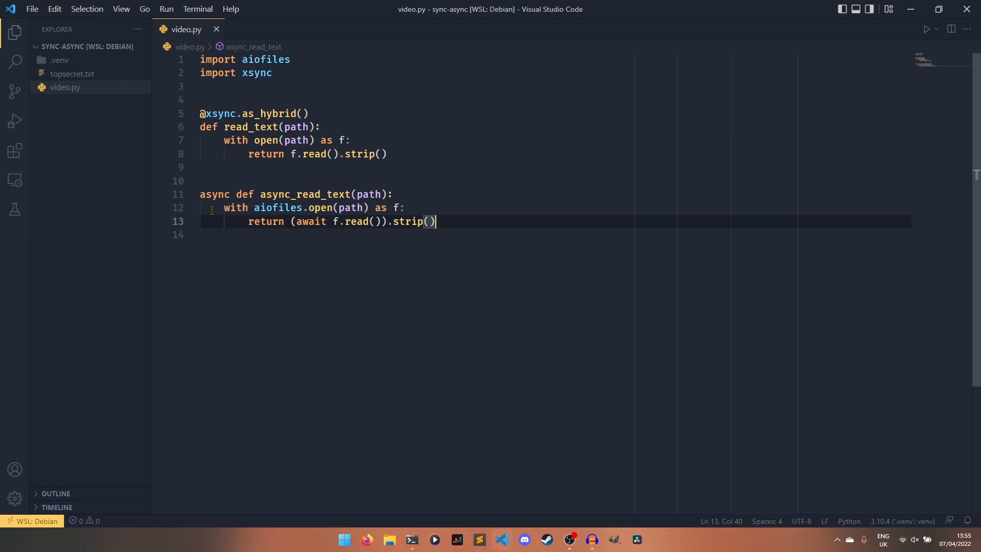
key("Enter")
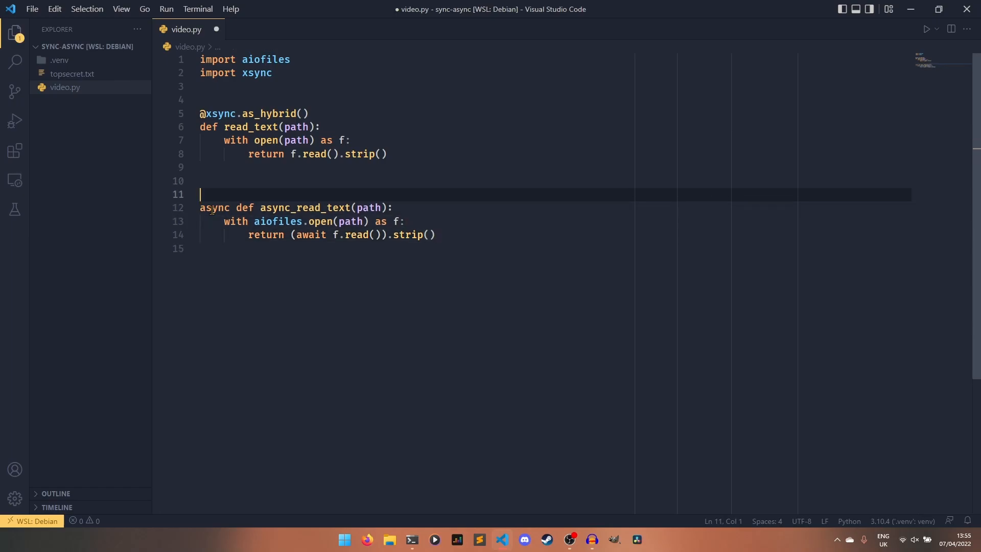
type("@xsync.s")
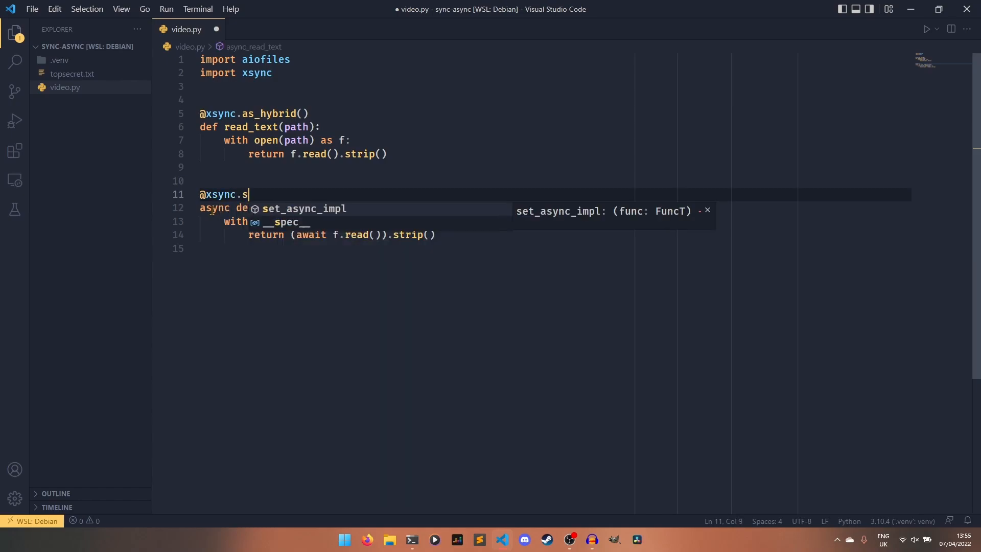
key("Tab")
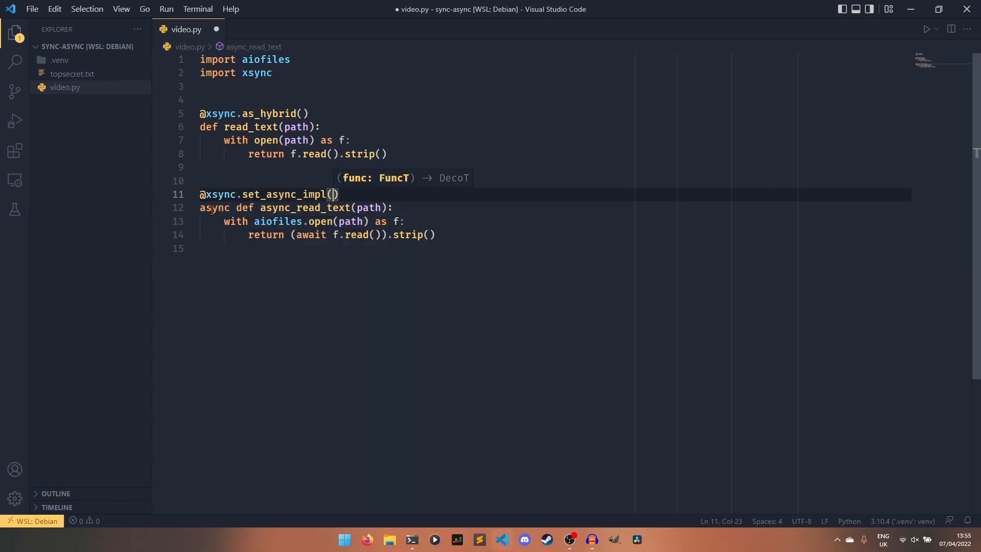
type("read_text")
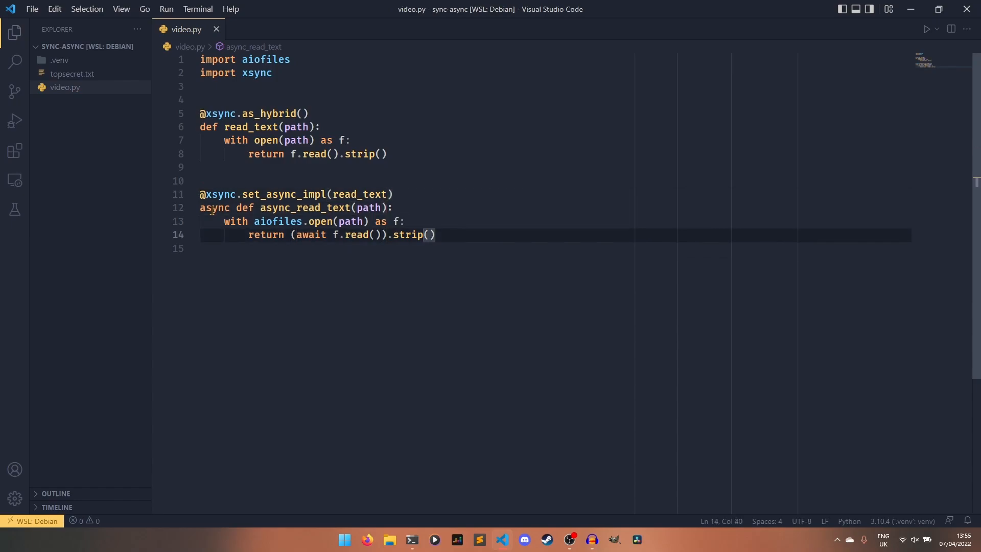
Highlight the as_hybrid and set_async_impl decorators while explaining them.
double_click(272, 112)
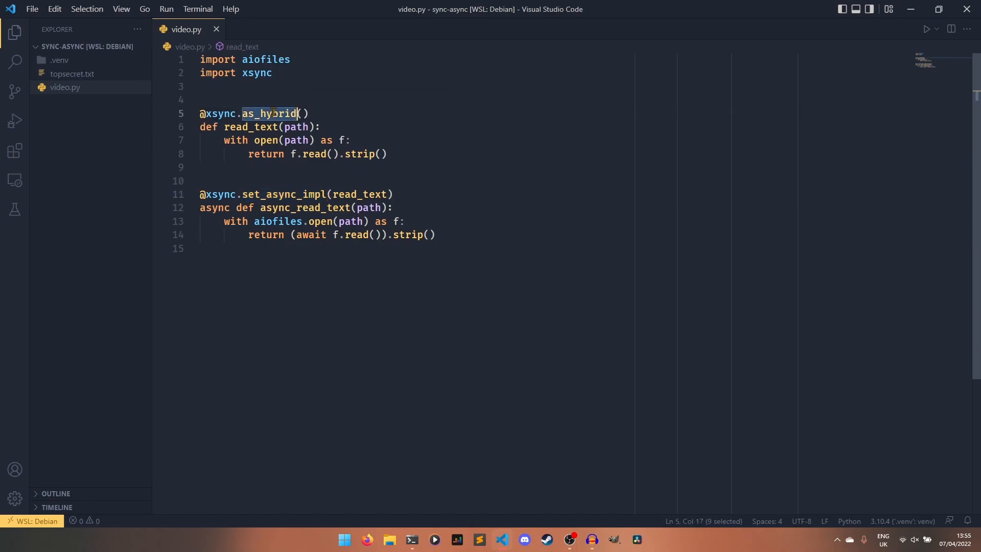
left_click(325, 110)
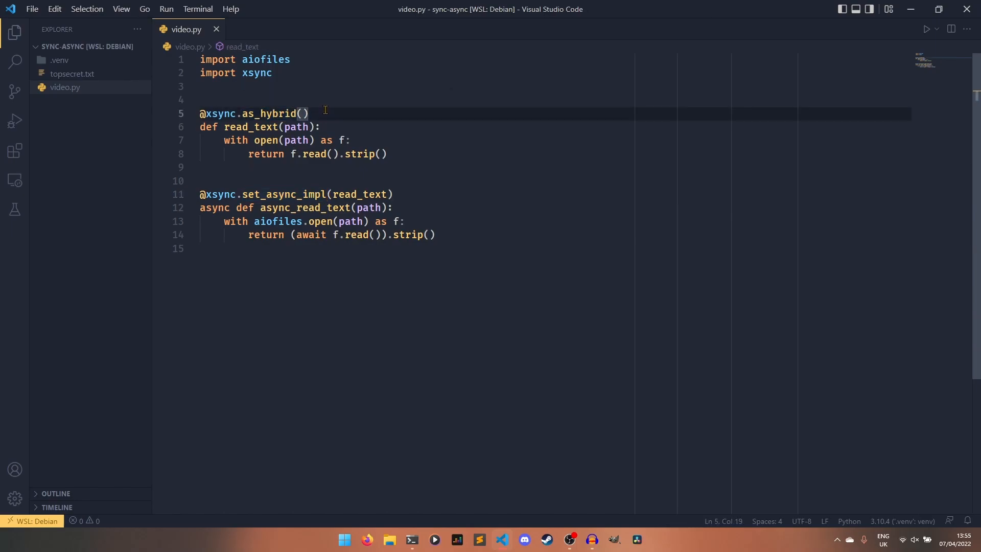
double_click(284, 195)
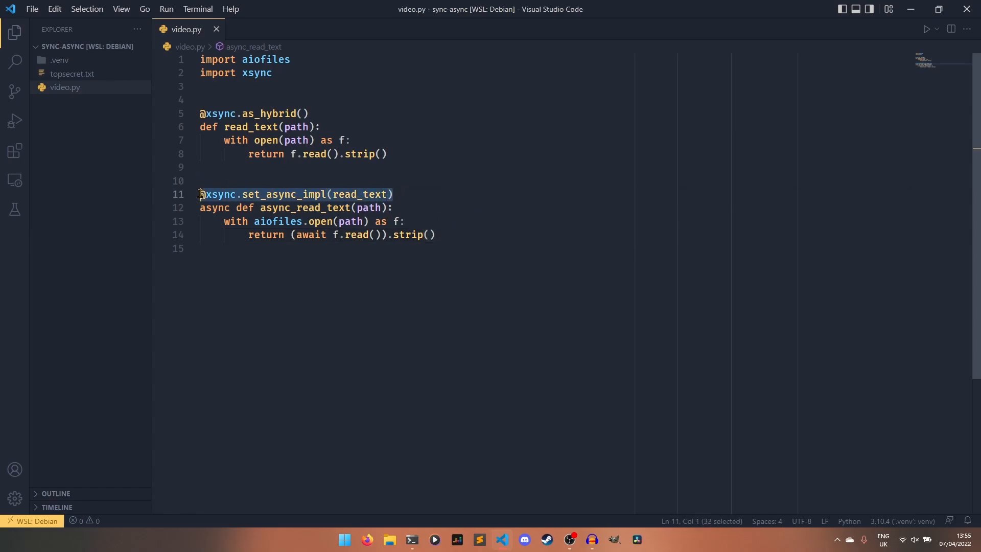
left_click(393, 194)
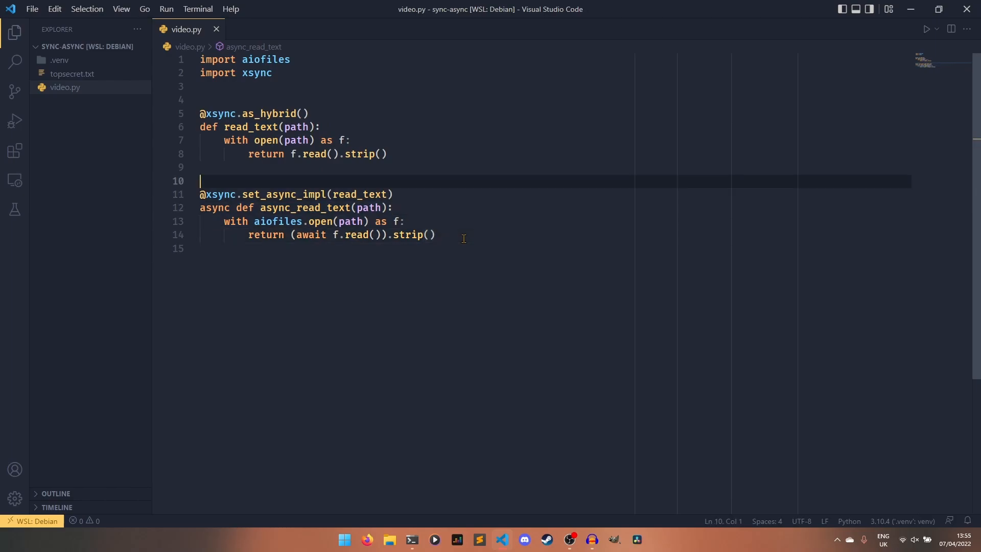
Import asyncio and add an if __name__ == "__main__": block calling read_text("topsecret.txt").
type("import asyncio")
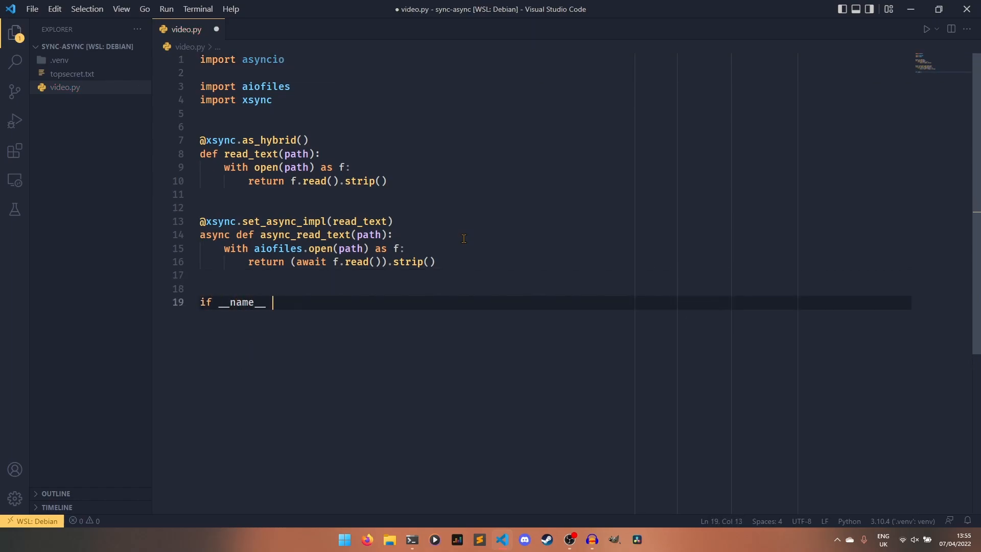
type("== \"__ma")
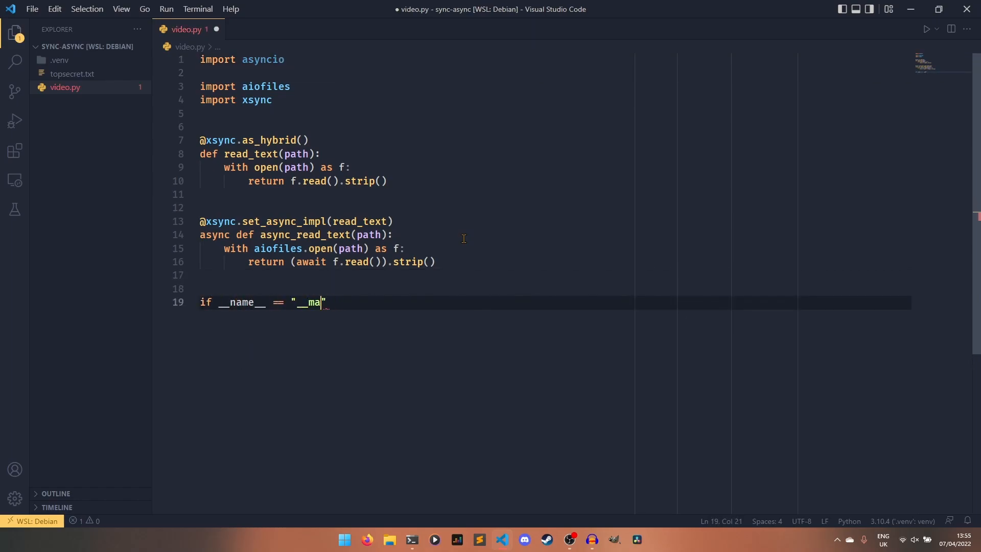
type("in__\":")
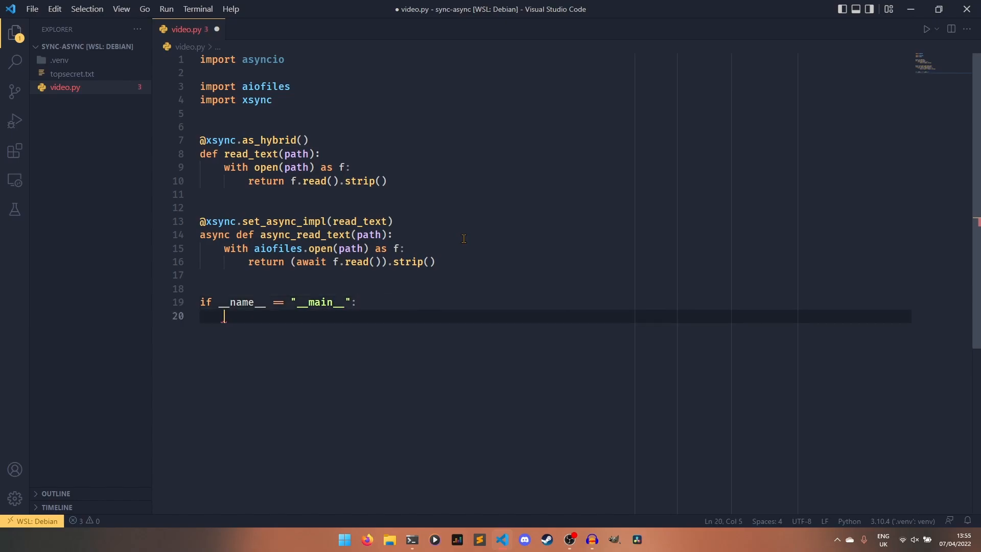
type("read_text(\"tops")
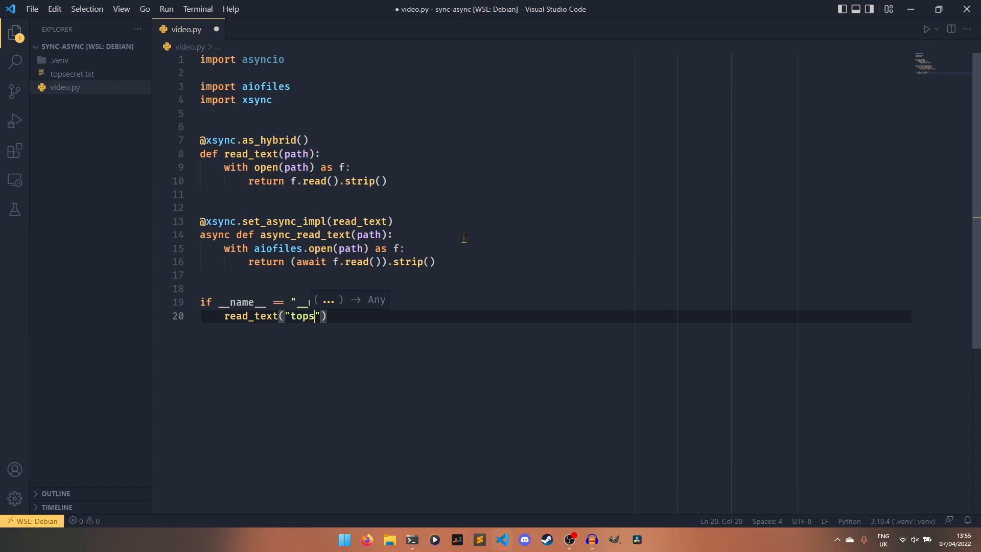
type("ecret.txt")
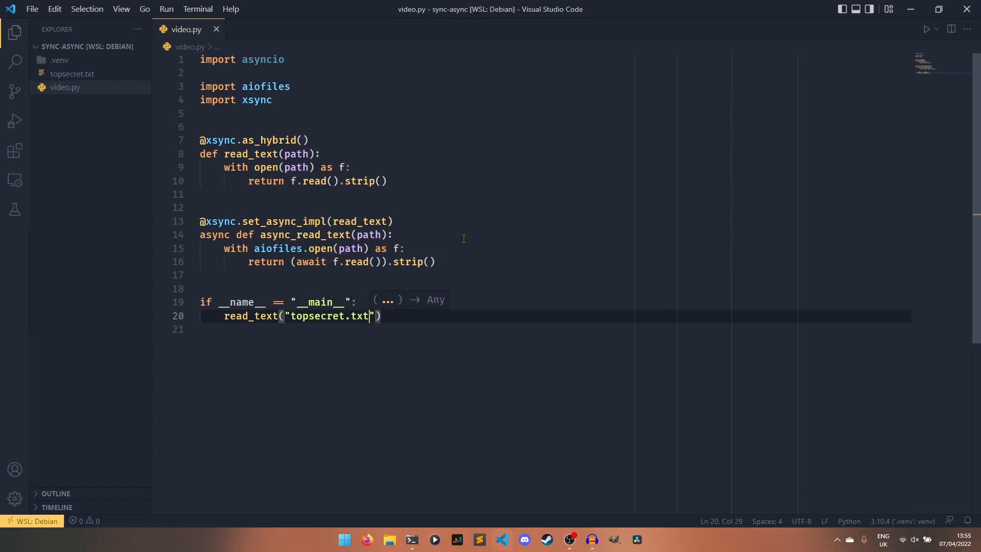
Add async def main awaiting async_read_text("topsecret.txt") and run it with asyncio.run.
type("def main():")
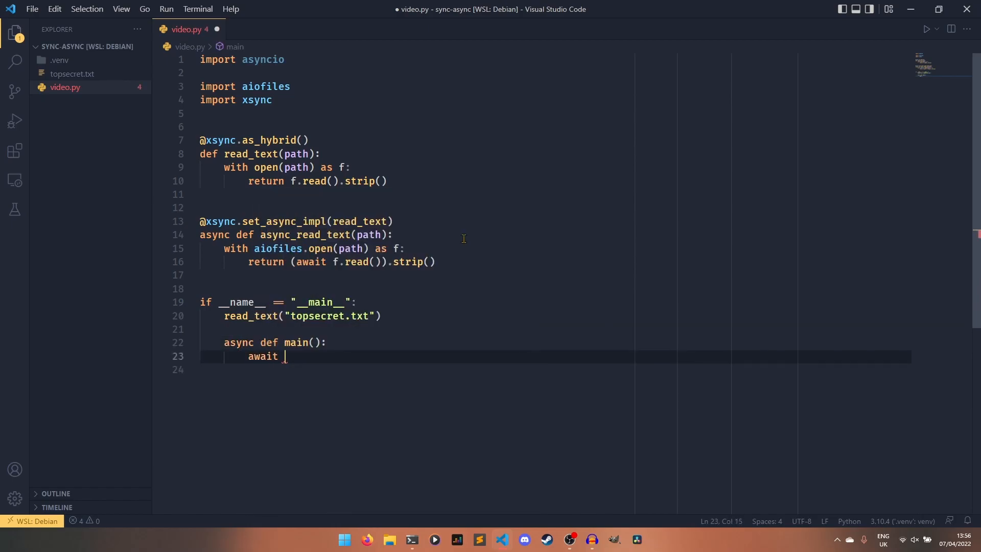
type("async_read_text(\"t")
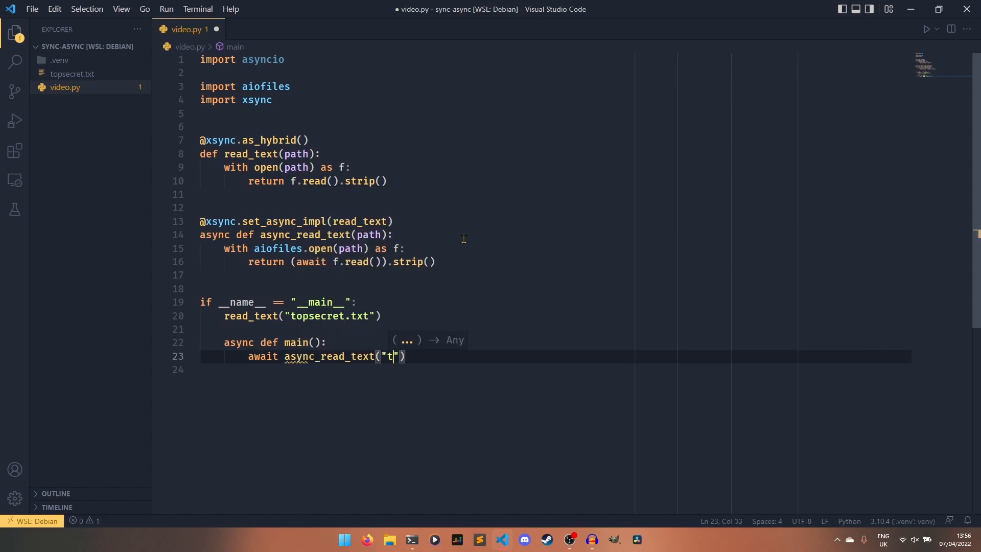
type("opsecret.")
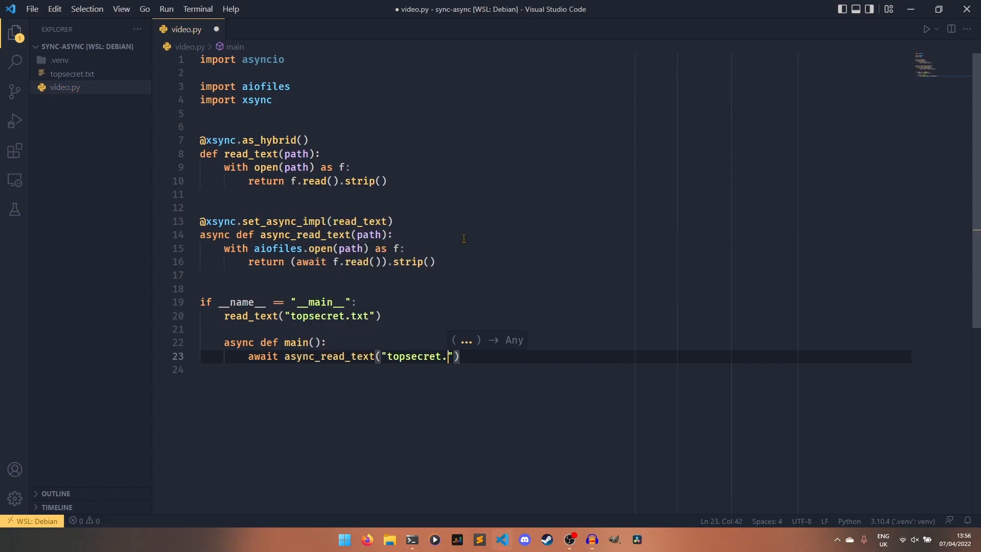
type("txt")
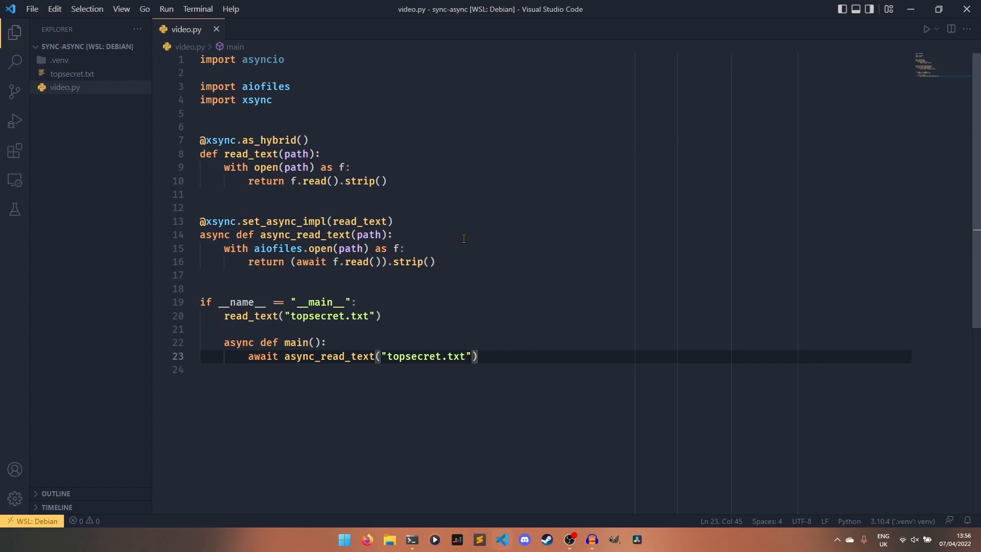
type("a")
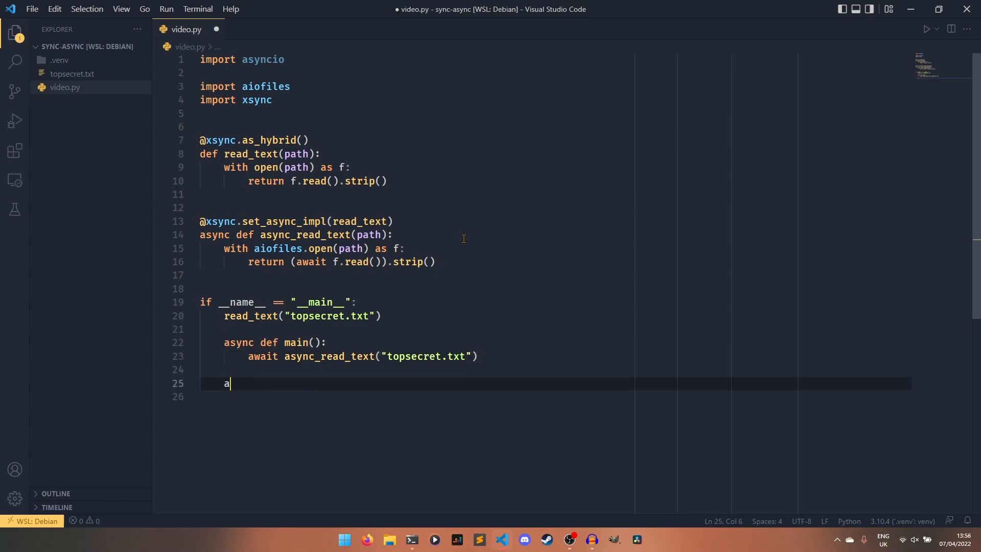
type("sync")
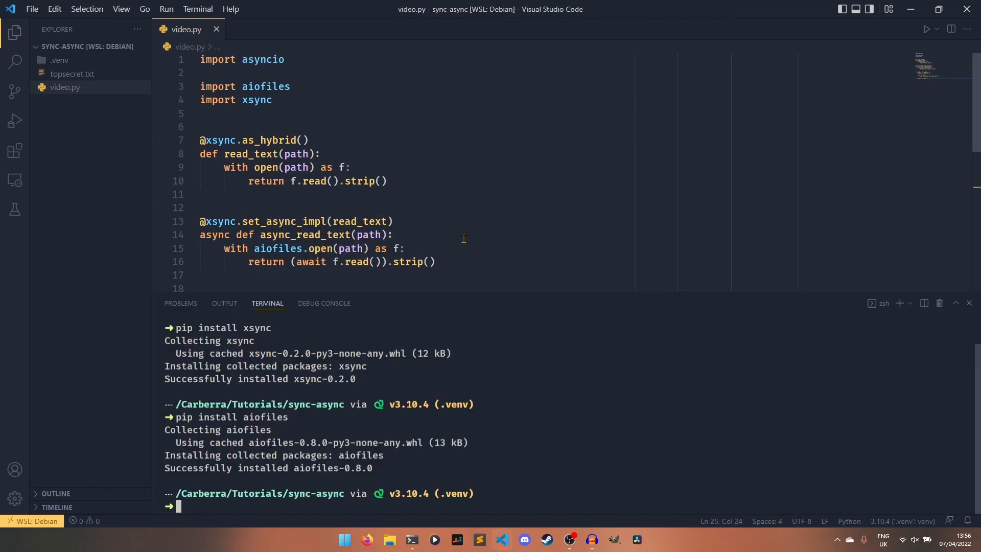
Run py video.py, fix the aiofiles open to async with, and rerun with both reads printed.
type("py")
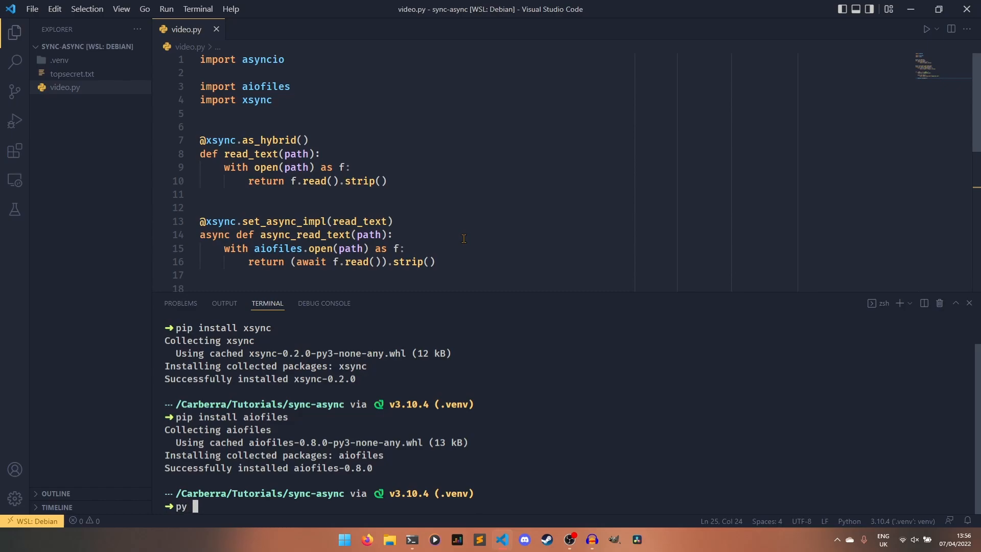
key("Enter")
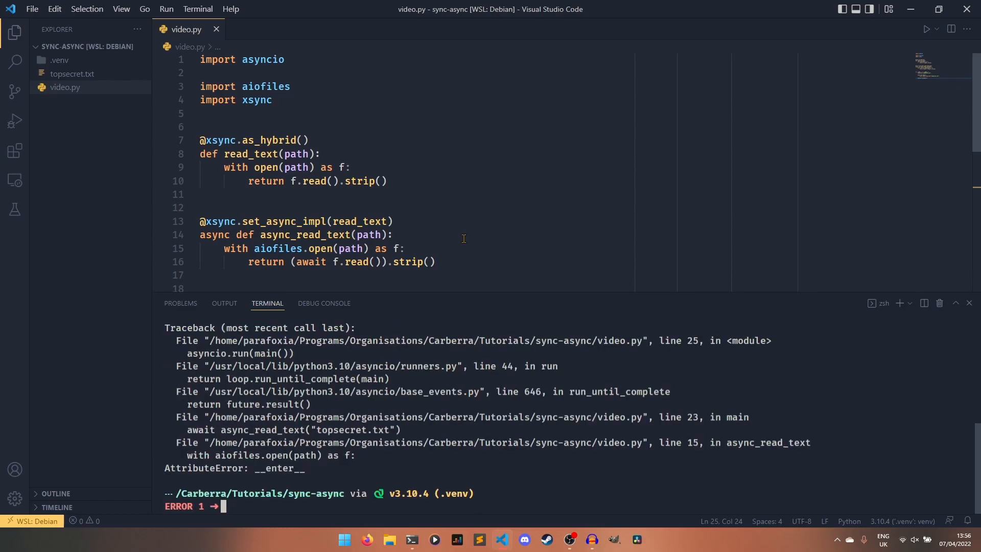
mouse_move(461, 207)
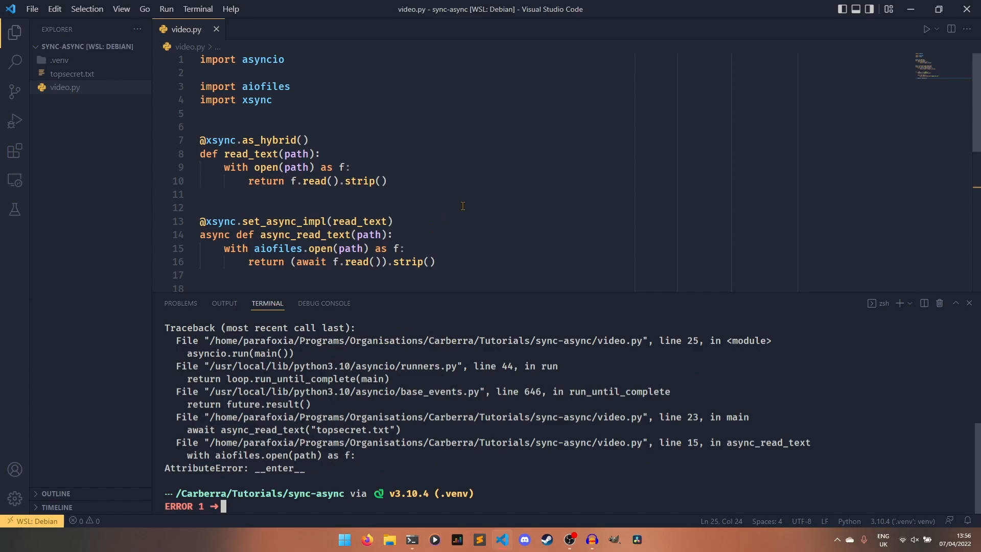
scroll("down", 3)
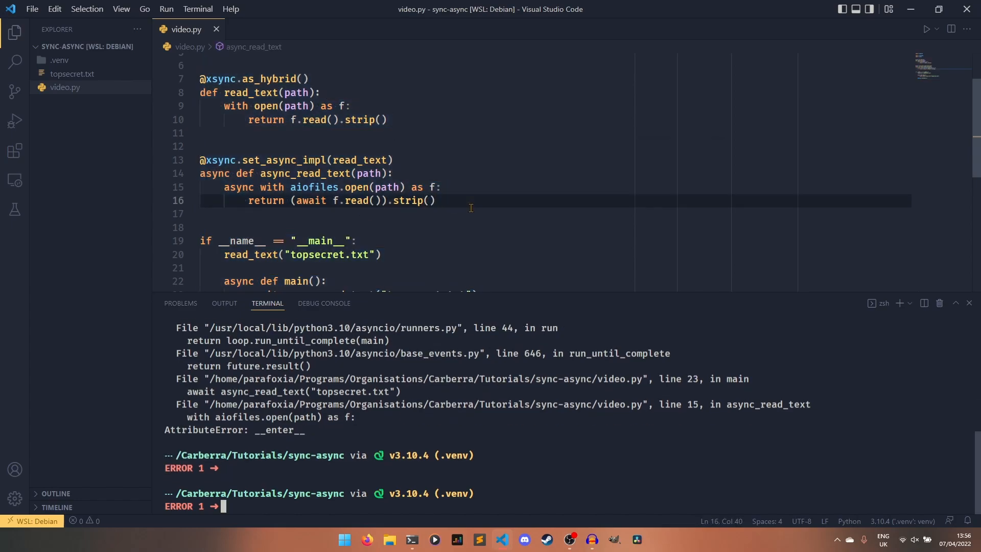
type("py video.py")
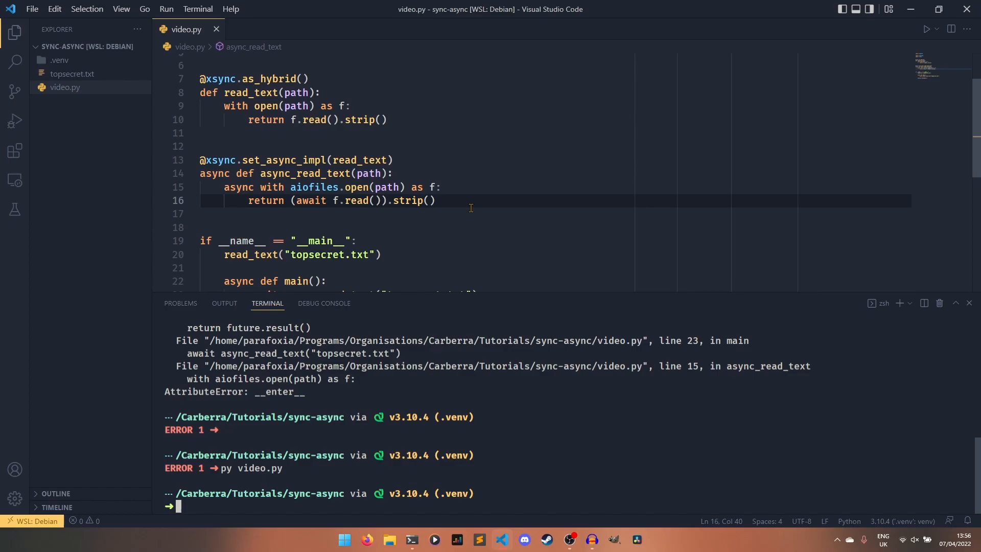
scroll("down", 3)
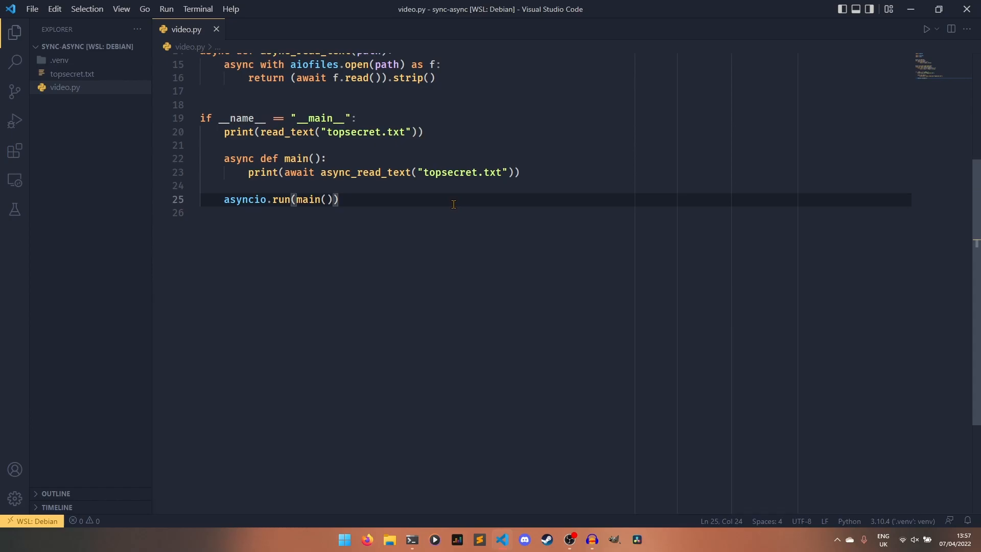
Await read_text in main, add print("sync")/print("async") markers, and run the script.
double_click(366, 172)
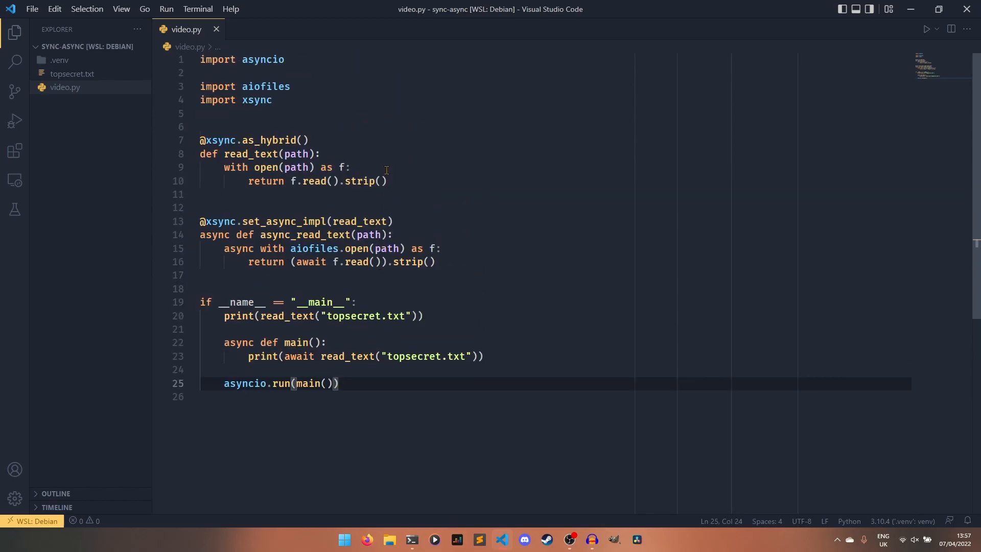
type("pri")
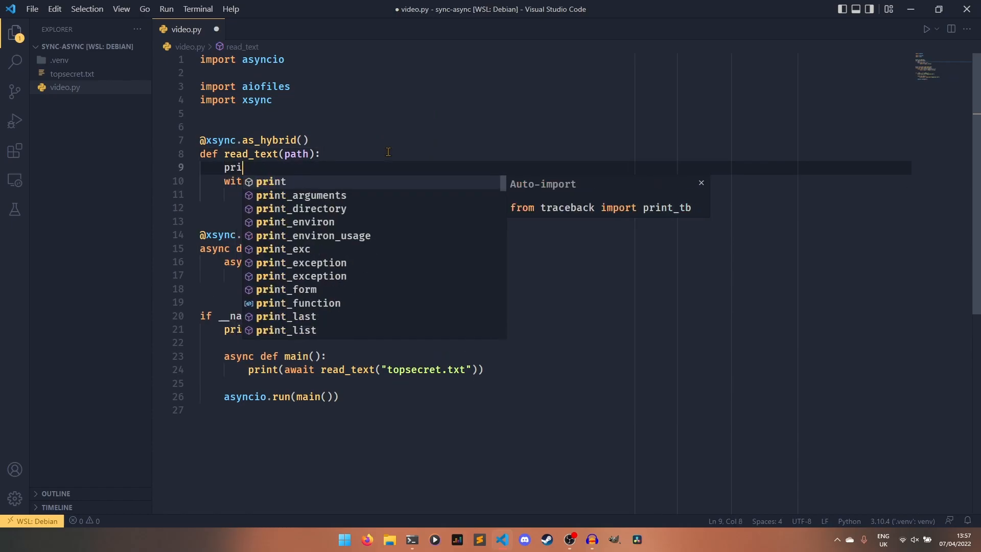
type("nt(\"sync")
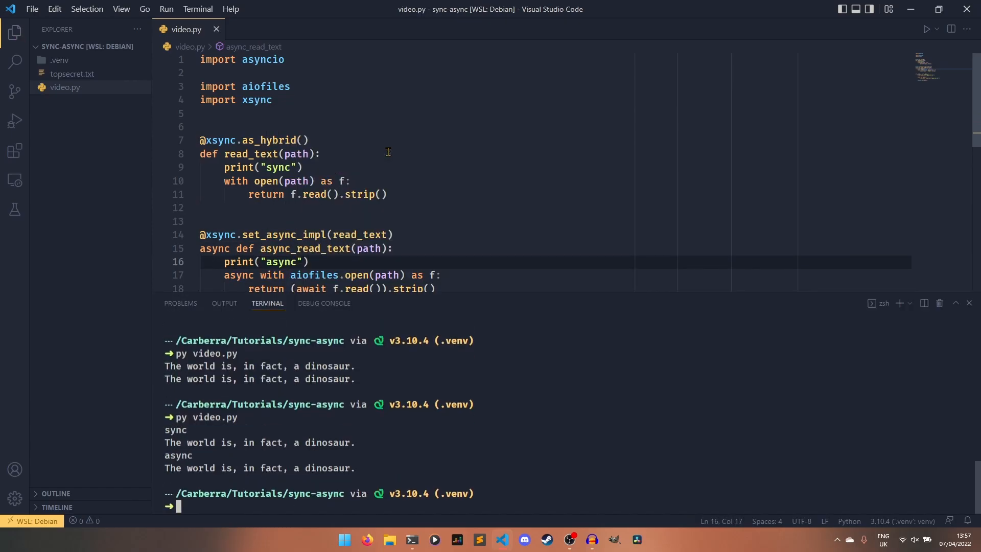
scroll("down", 3)
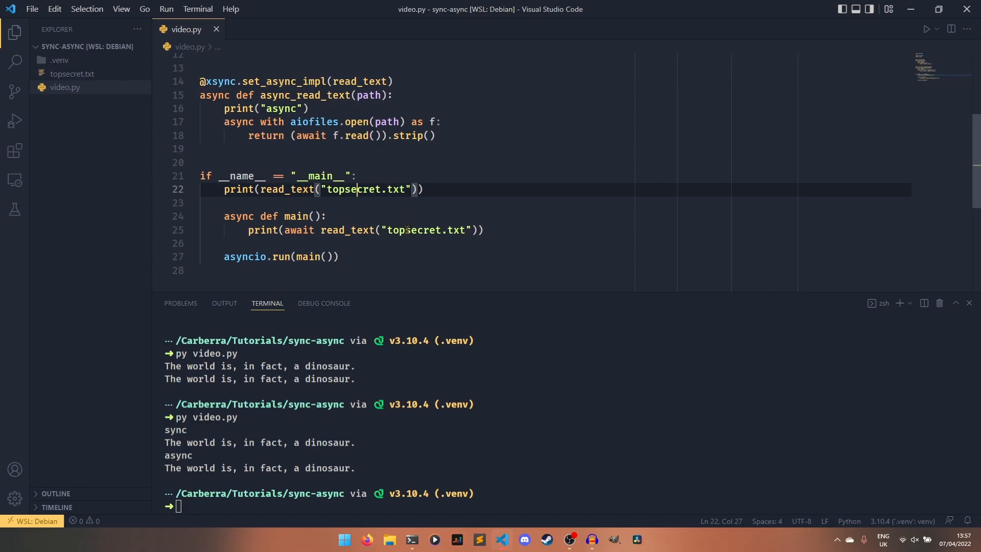
Hide the terminal and highlight read_text uses and the aiofiles body while explaining.
left_click(437, 230)
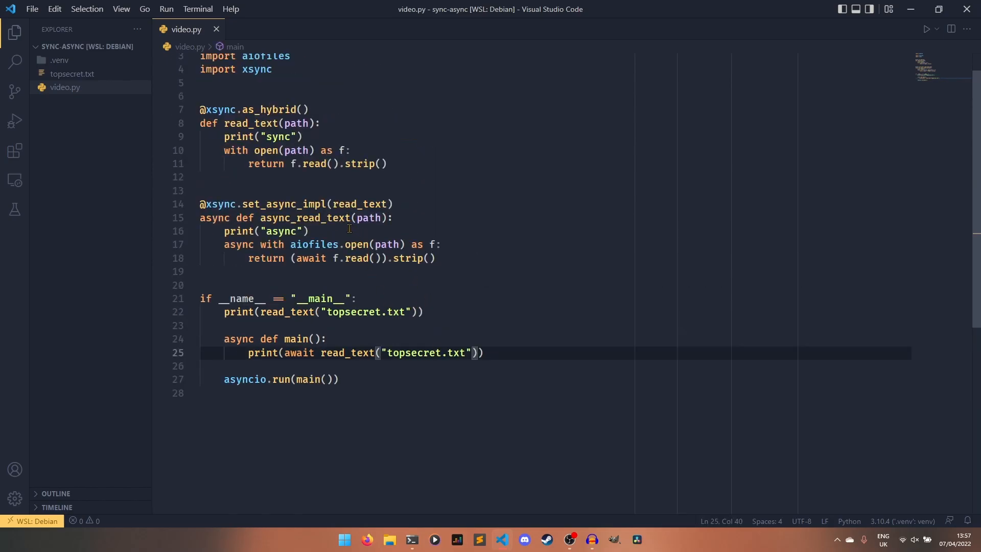
left_click(318, 231)
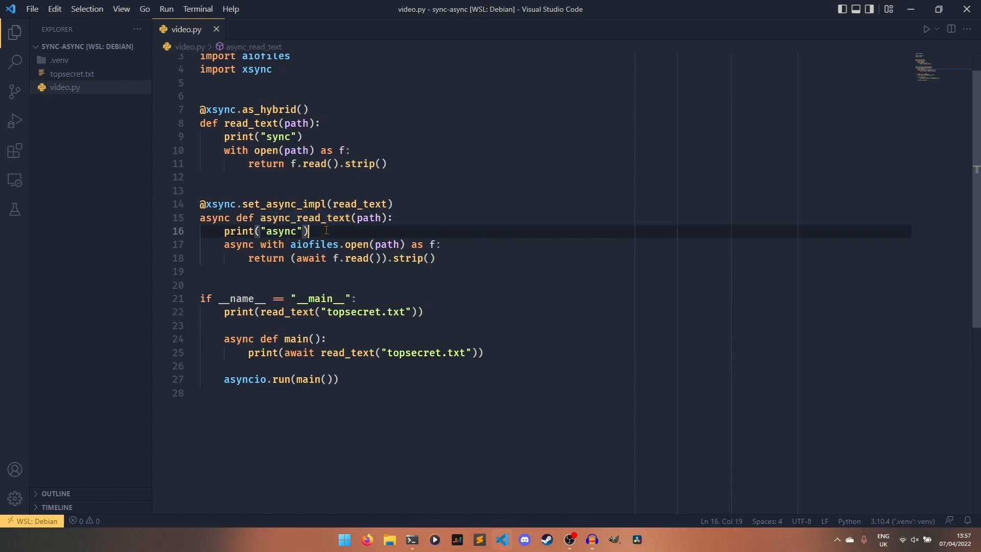
double_click(284, 204)
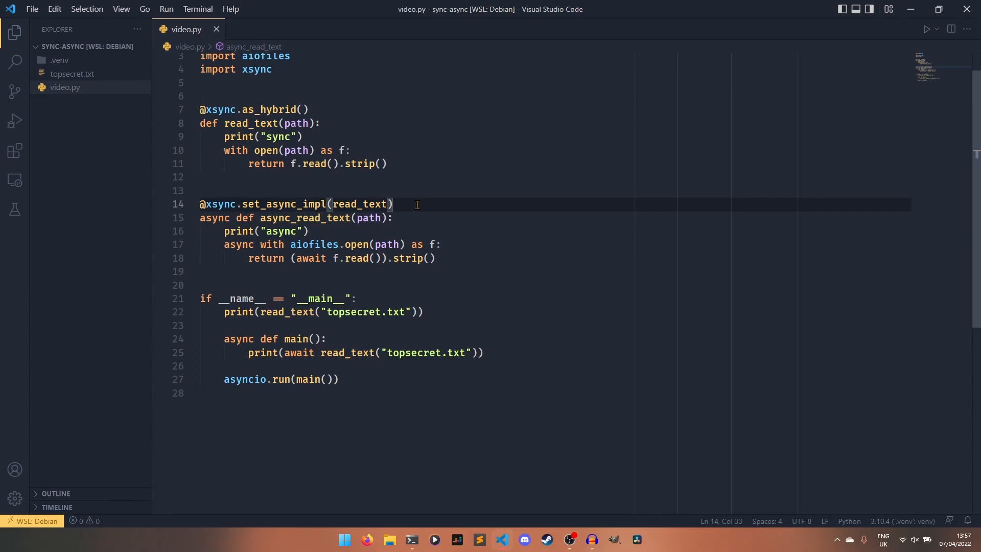
double_click(260, 123)
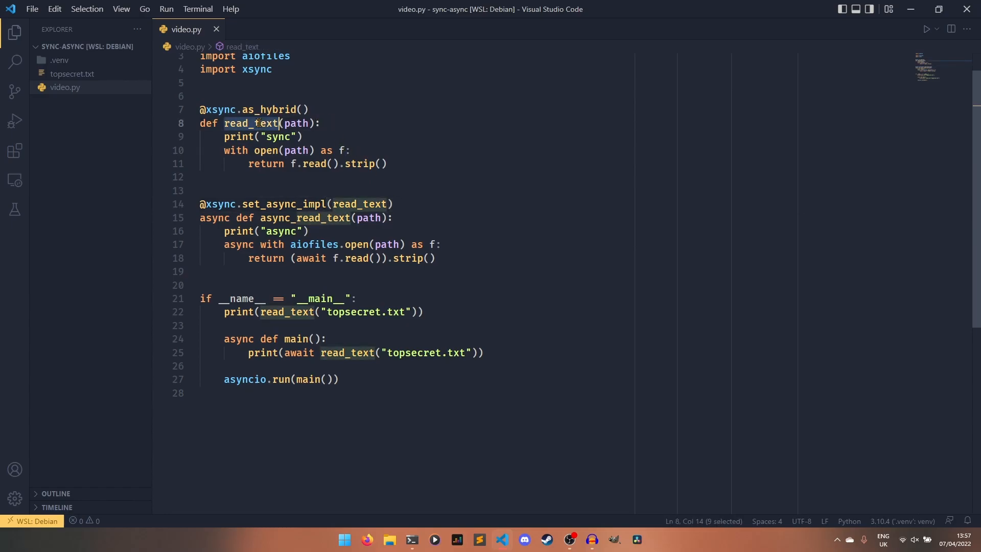
left_click(349, 123)
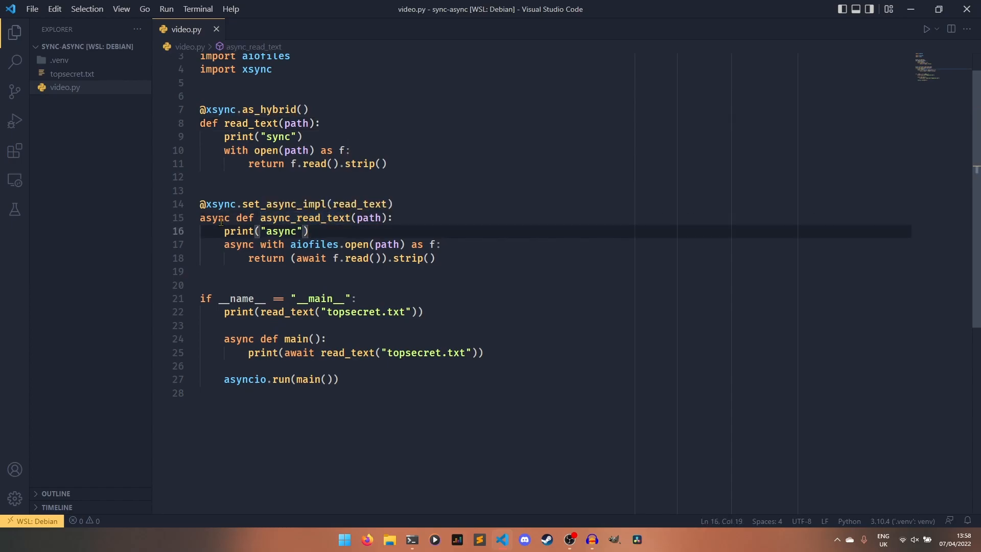
left_click_drag(199, 203, 441, 257)
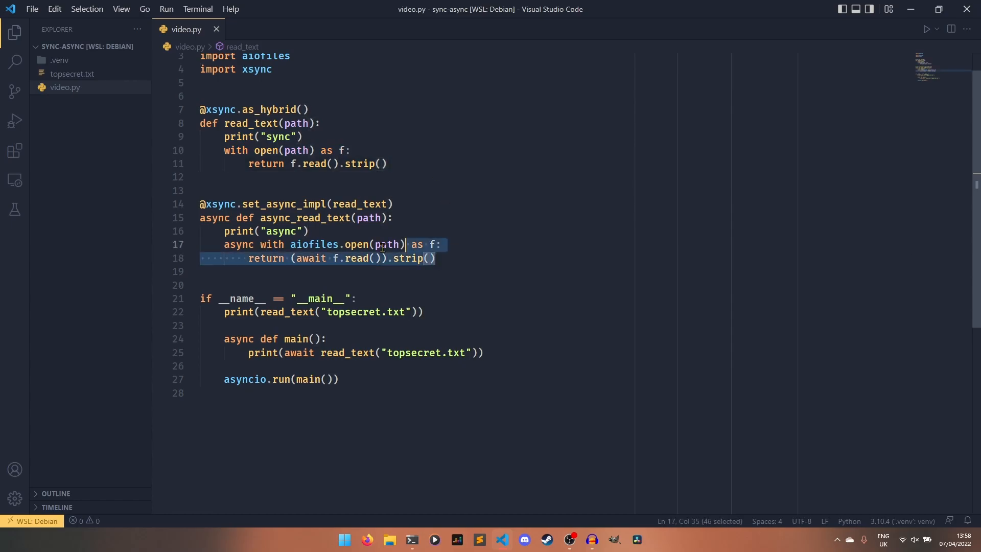
left_click(355, 258)
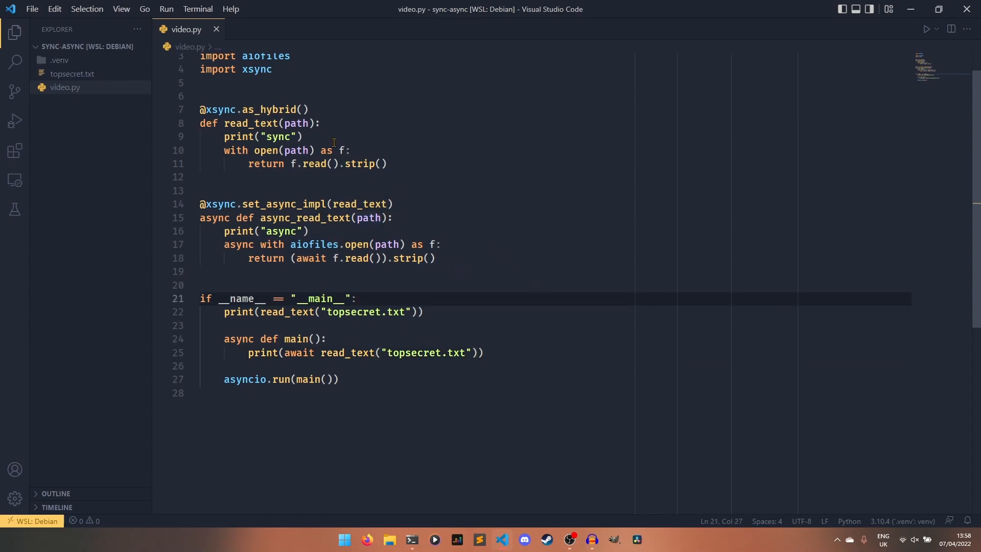
Wrap both functions in class Reader and add self to their signatures.
type("class REad")
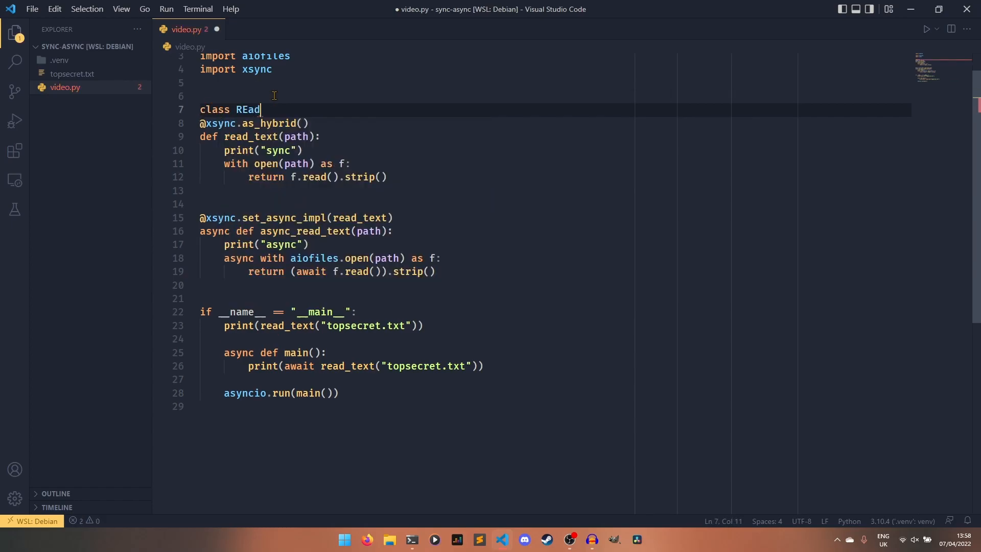
type("Reader:")
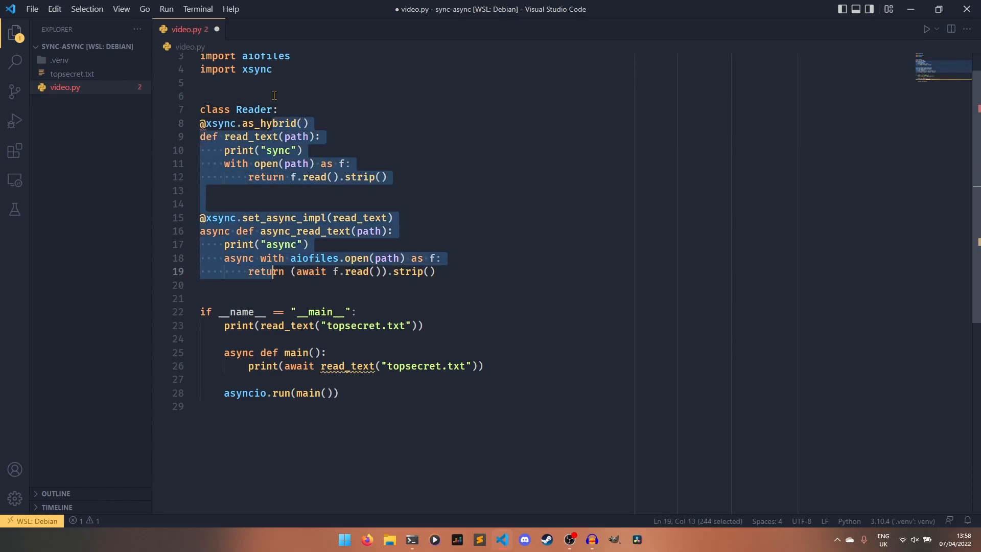
key("Tab")
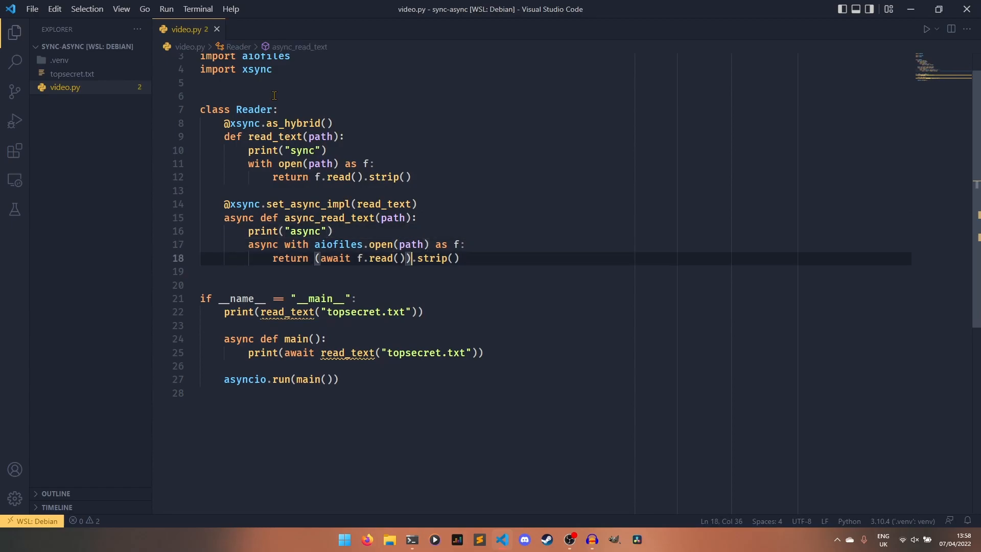
left_click(331, 137)
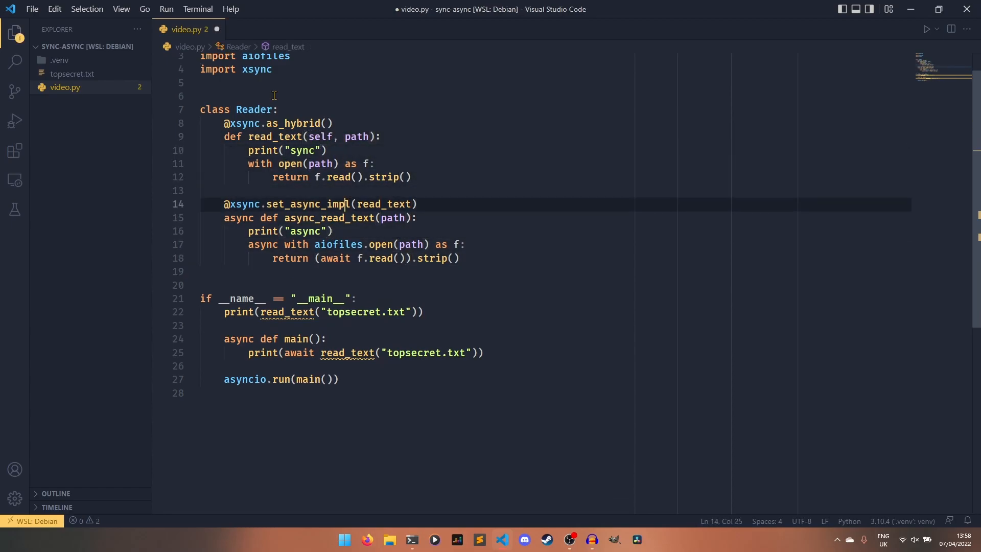
type("self,")
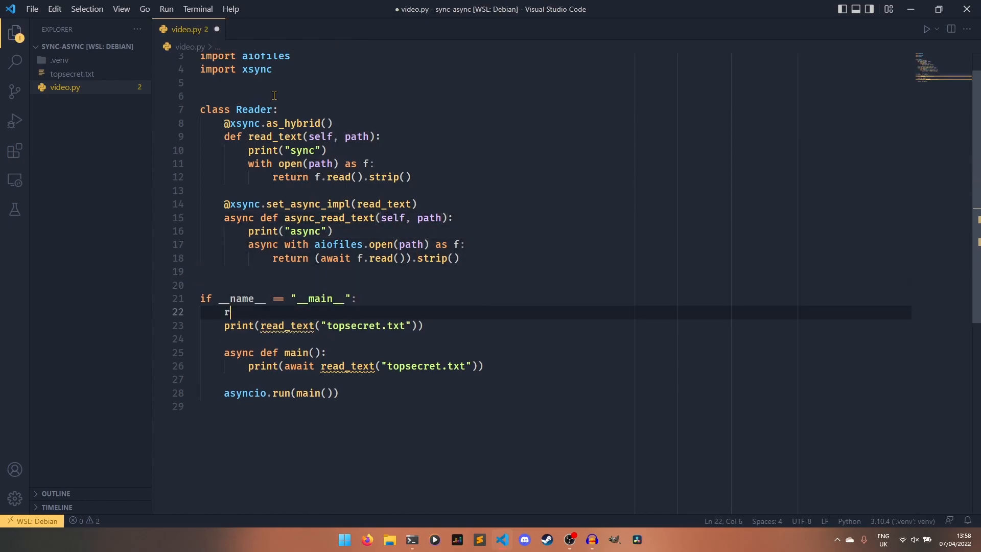
Create r = Reader() in main and call r.read_text in both the sync and async code.
type("= RE")
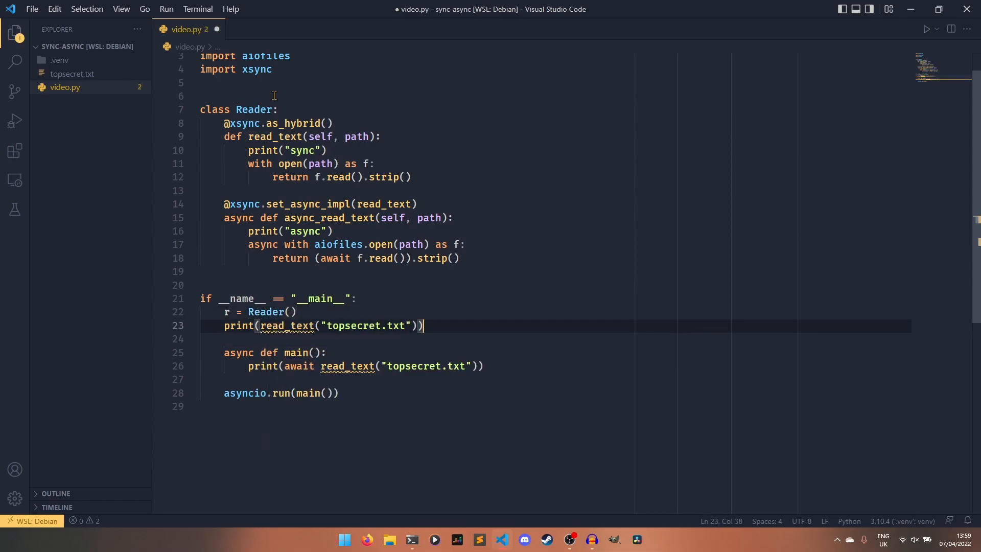
type("r.")
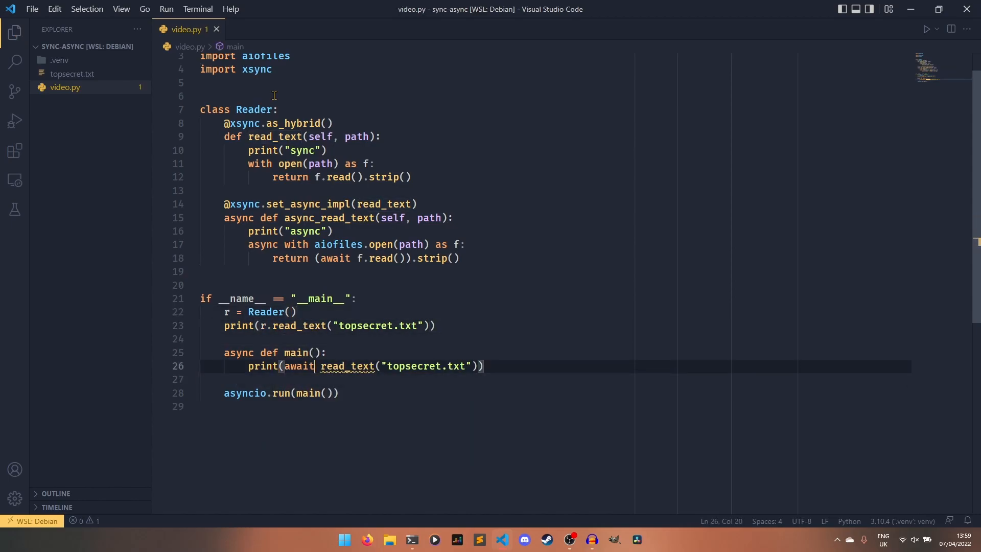
type("r.")
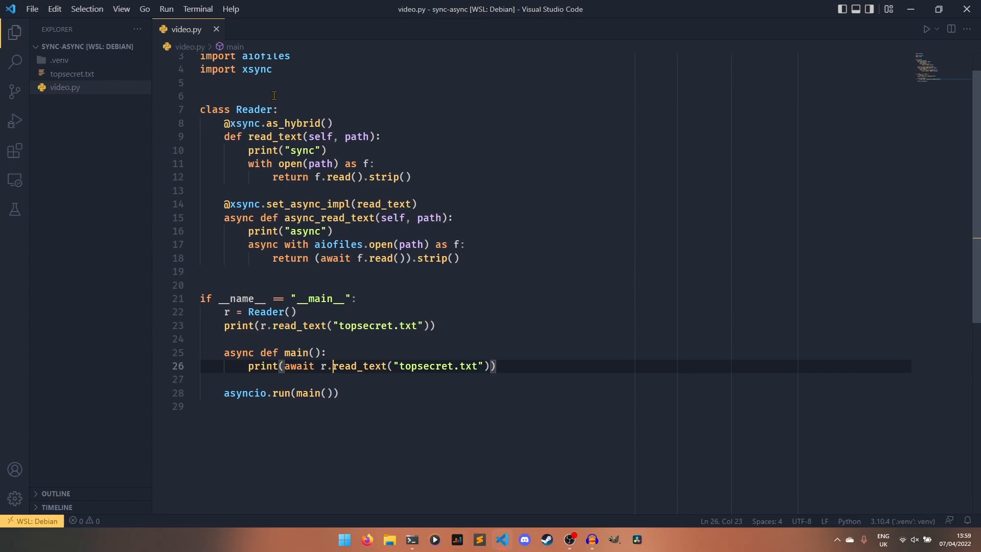